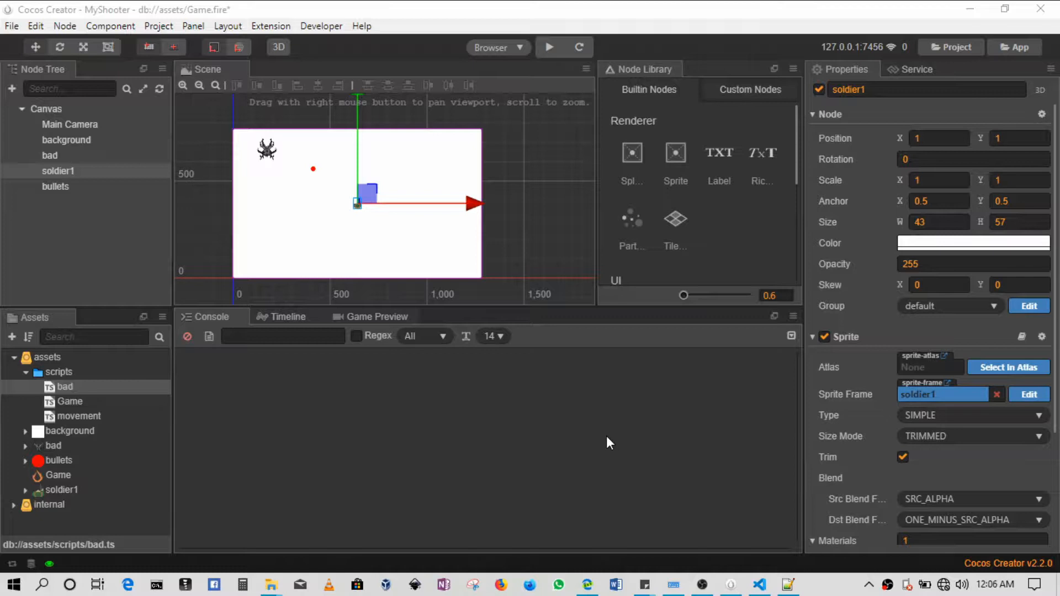
pyautogui.moveTo(612, 192)
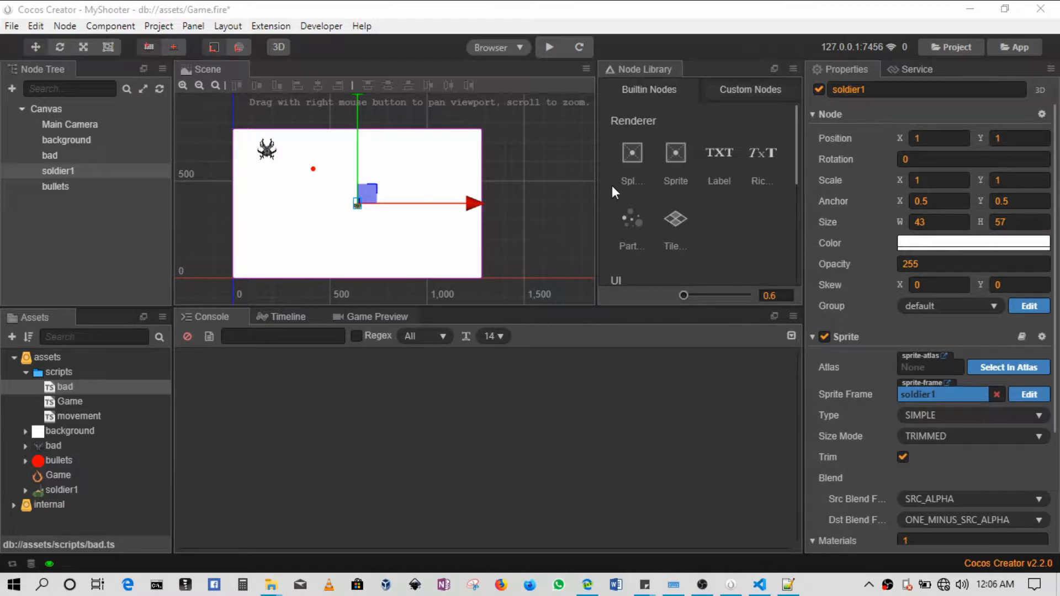
pyautogui.moveTo(473, 91)
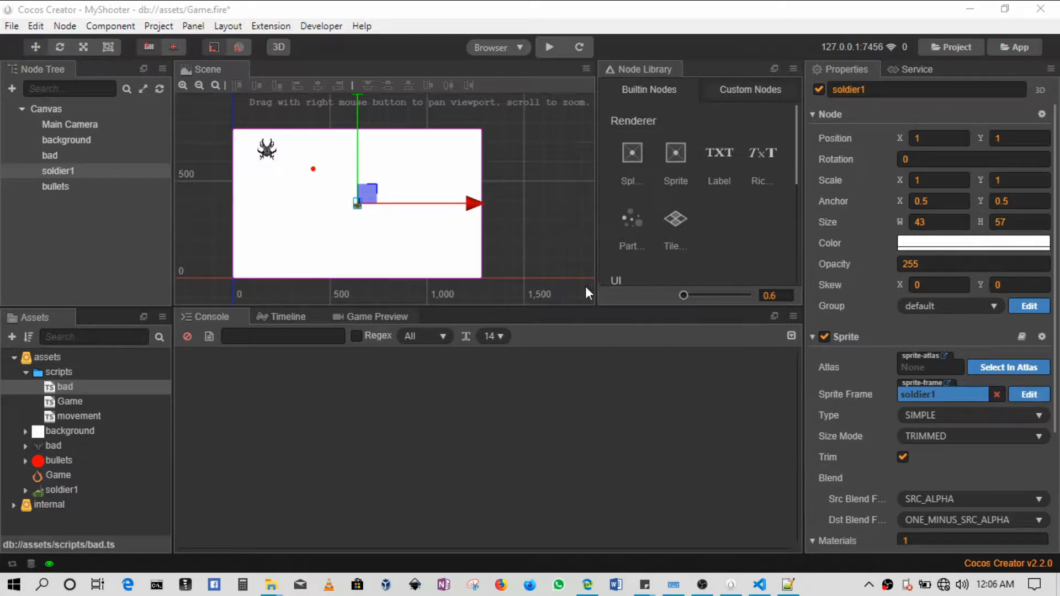
pyautogui.moveTo(588, 299)
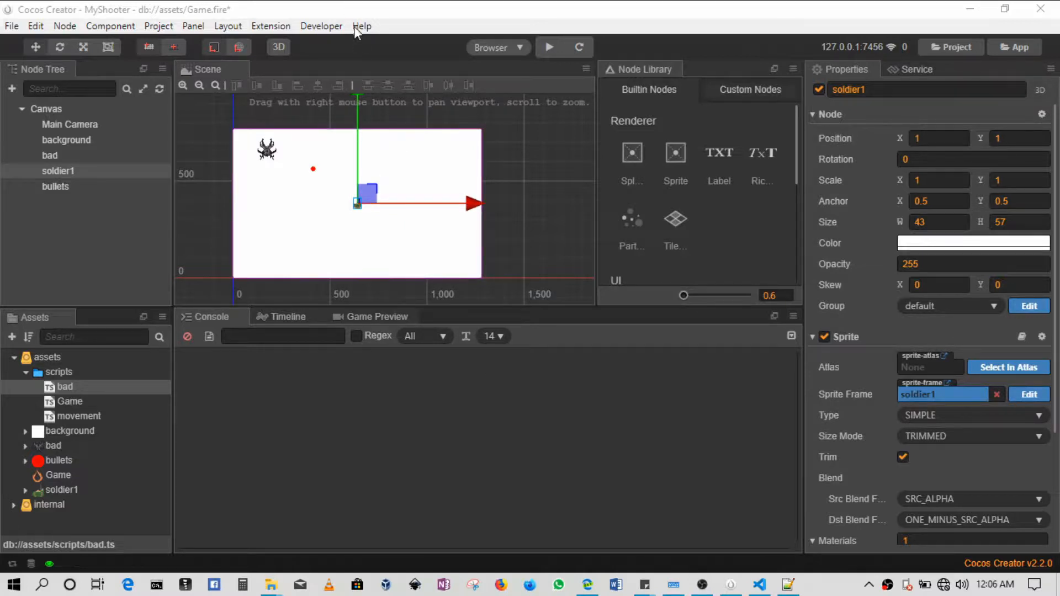
pyautogui.moveTo(602, 156)
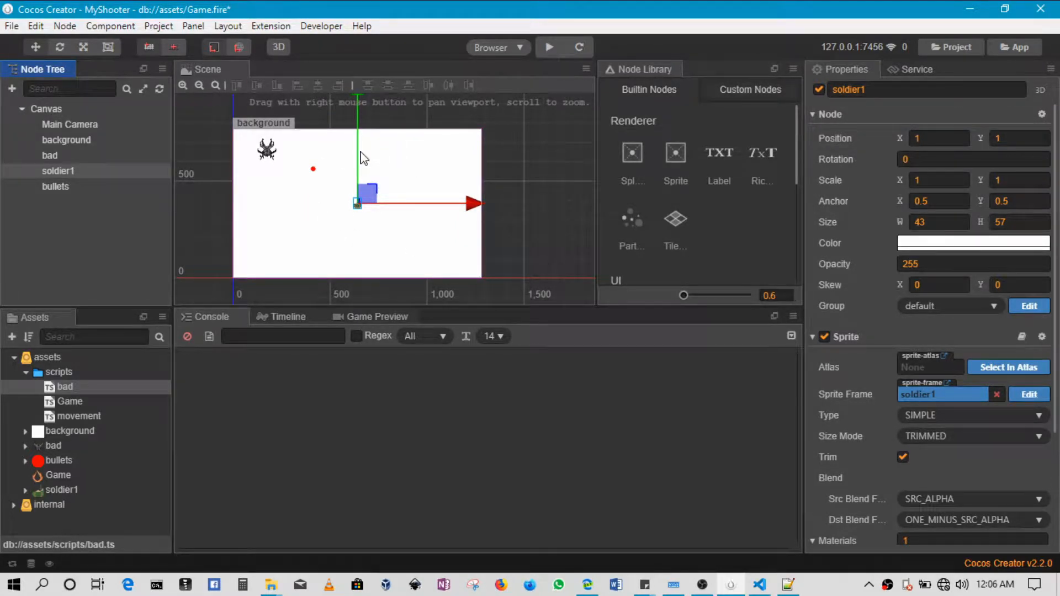
pyautogui.moveTo(386, 275)
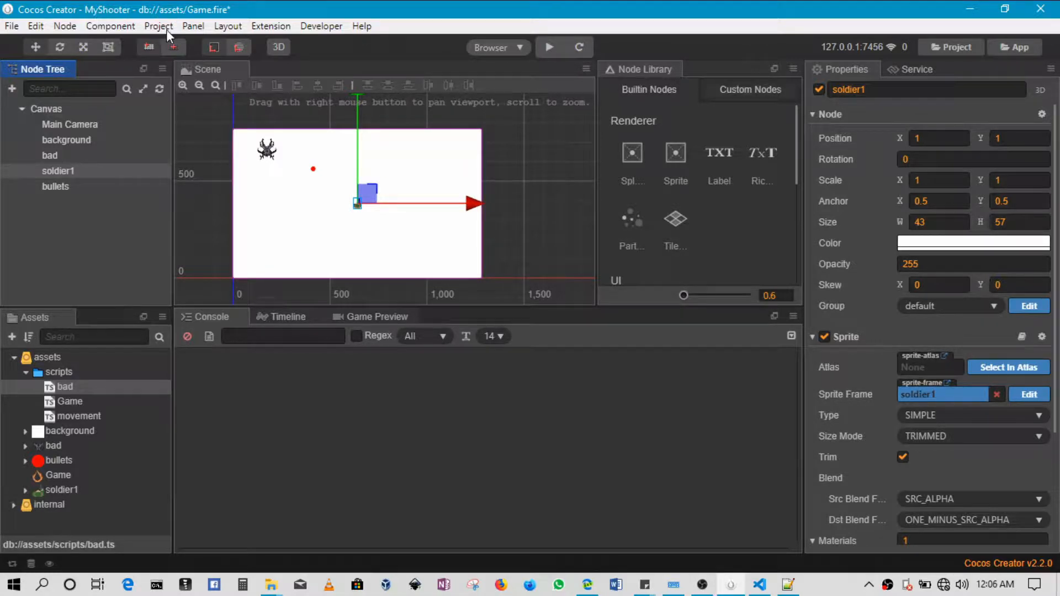
# Open Project Settings' Group Manager and select the default group's name
pyautogui.click(158, 26)
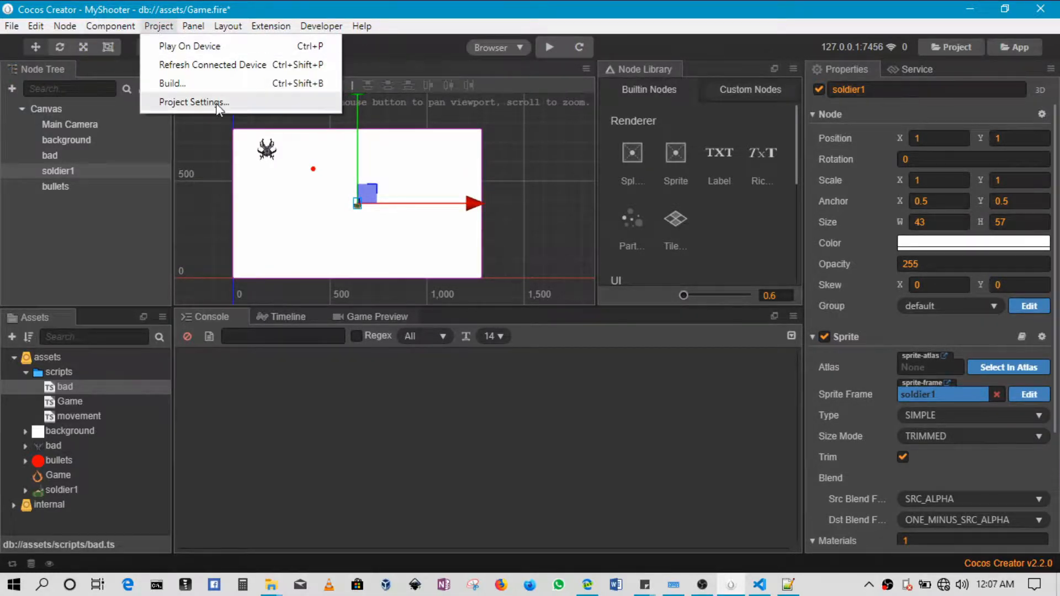
pyautogui.click(194, 103)
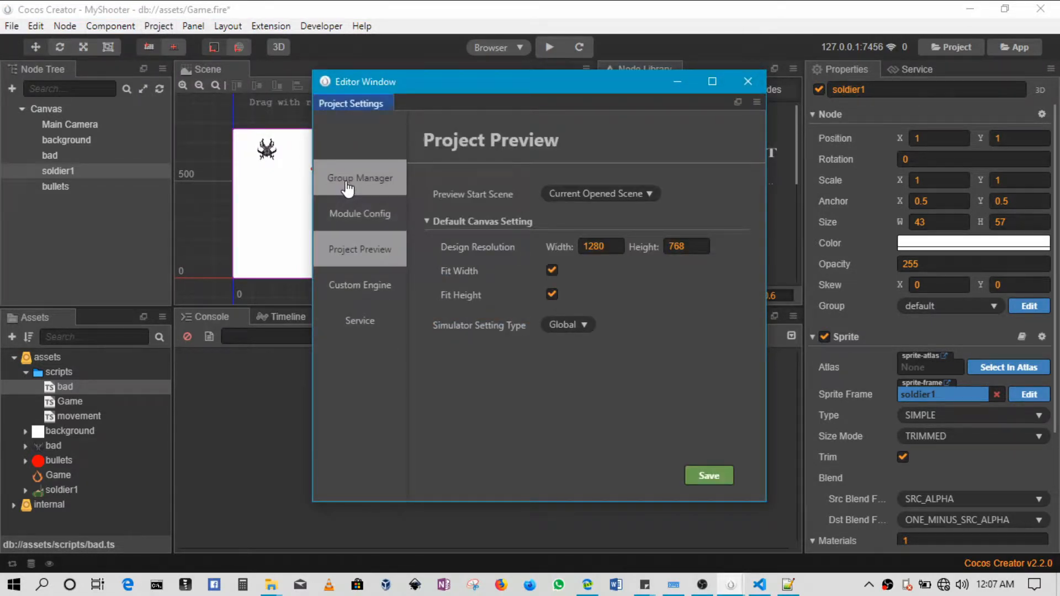
pyautogui.click(359, 177)
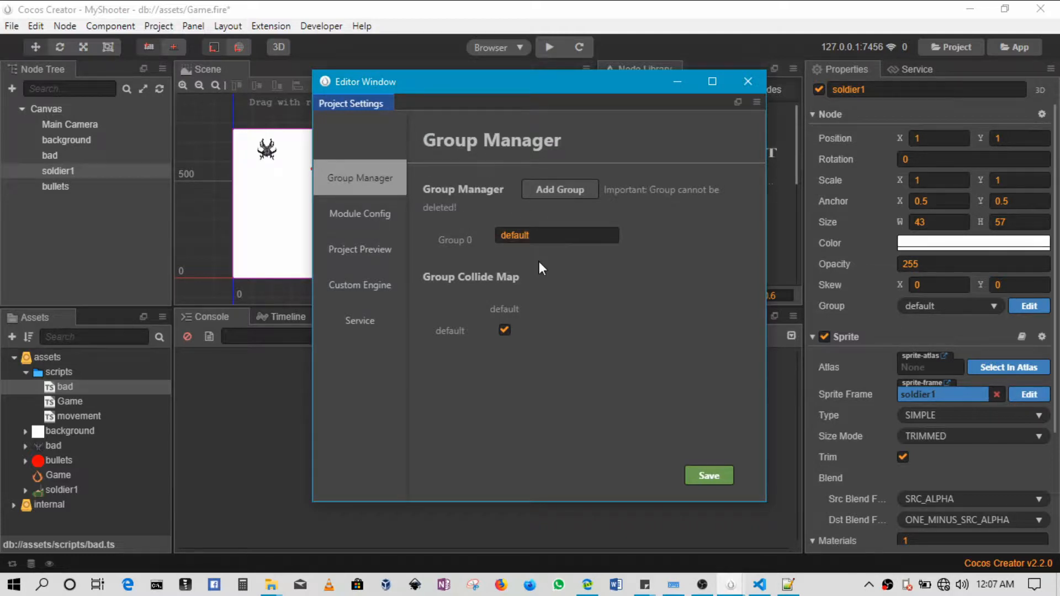
pyautogui.moveTo(553, 249)
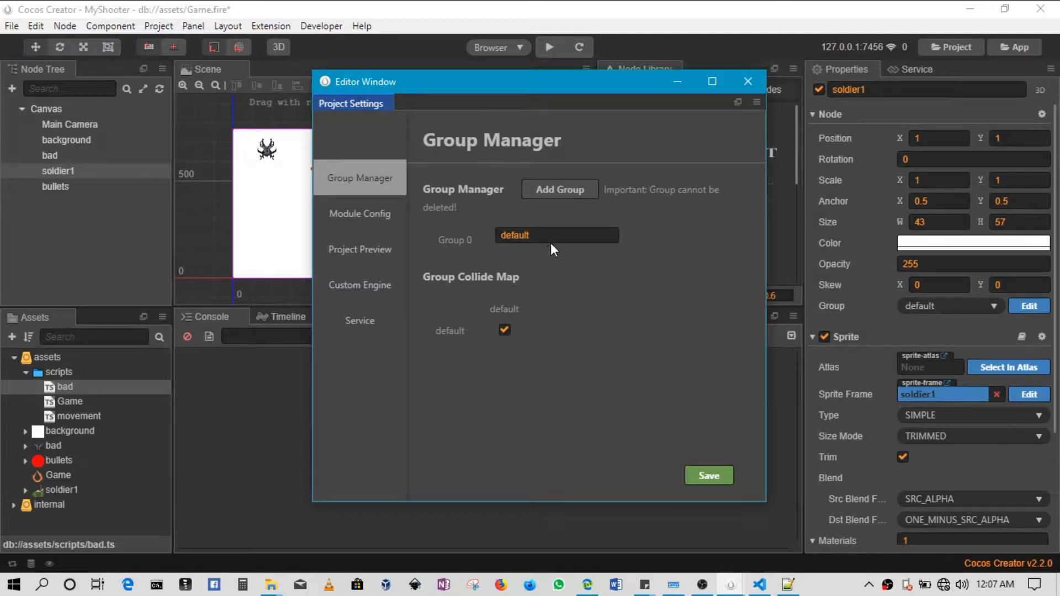
pyautogui.doubleClick(516, 235)
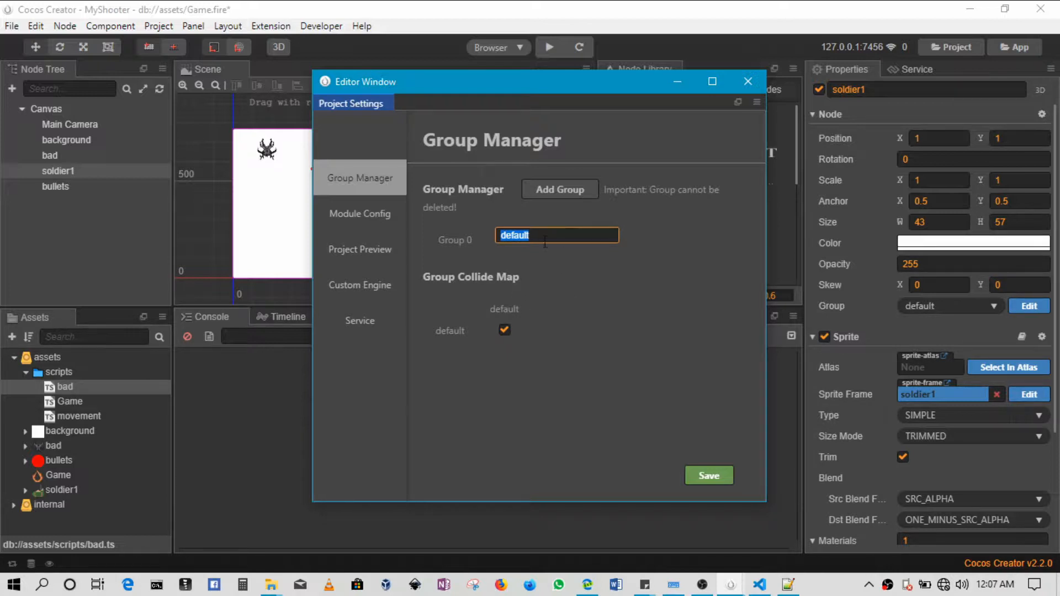
pyautogui.moveTo(587, 253)
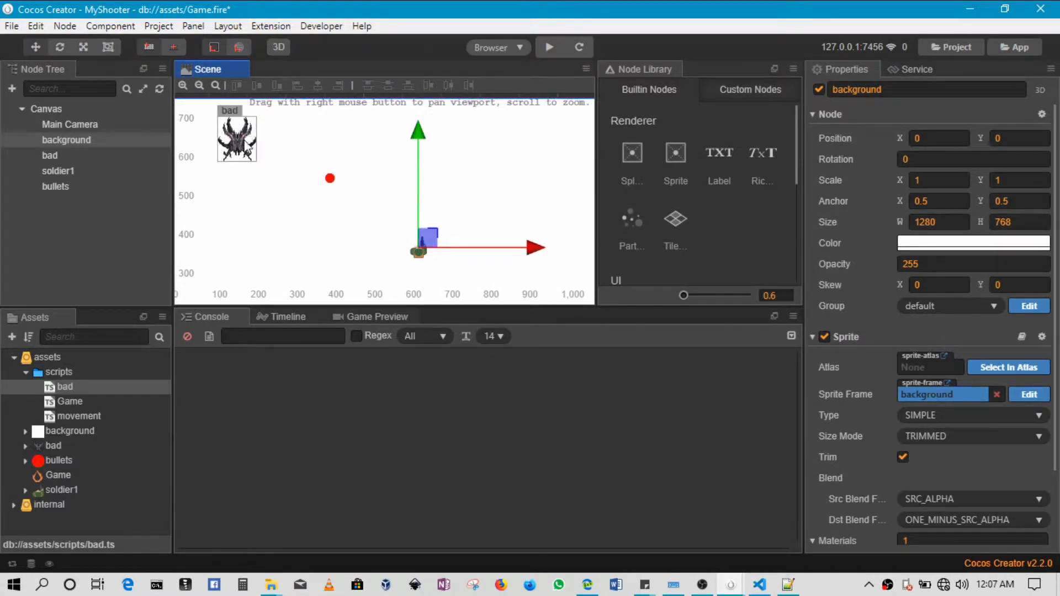
# Drag the bad enemy around the scene, ending back near the upper left
pyautogui.click(49, 155)
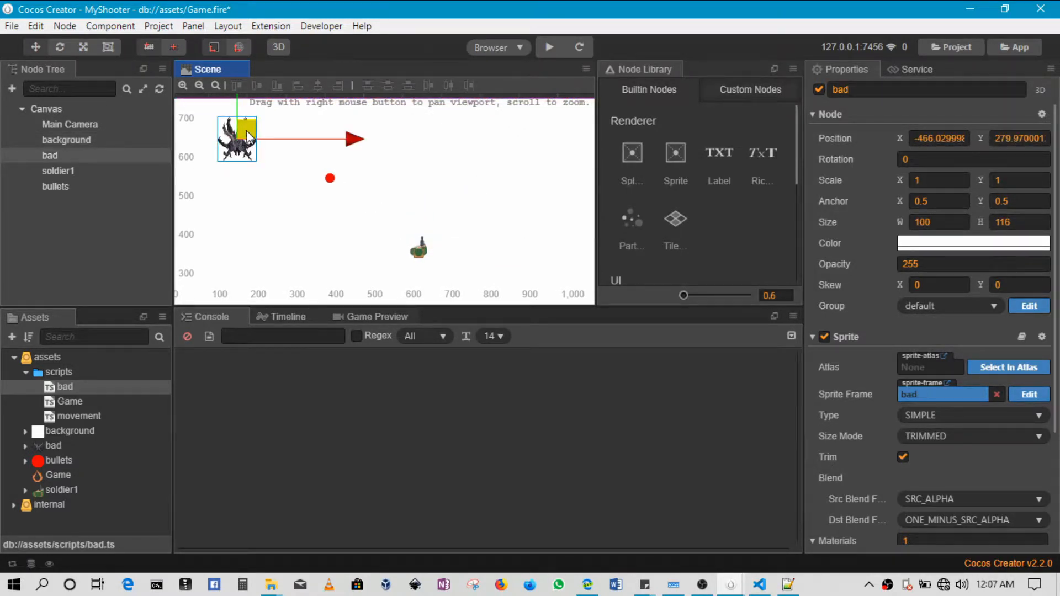
pyautogui.moveTo(236, 139); pyautogui.dragTo(376, 240)
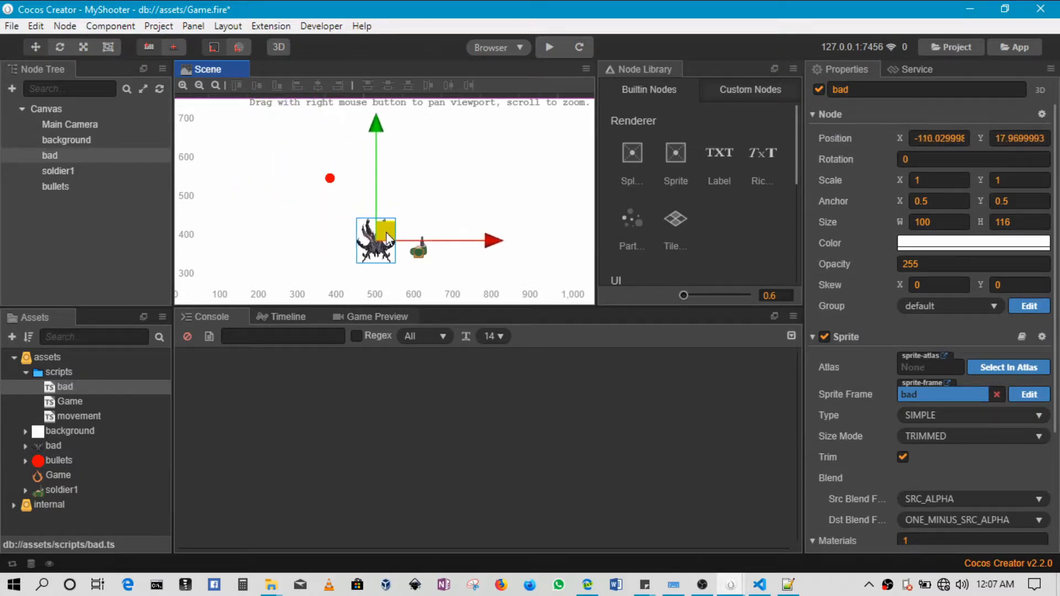
pyautogui.moveTo(375, 241); pyautogui.dragTo(277, 148)
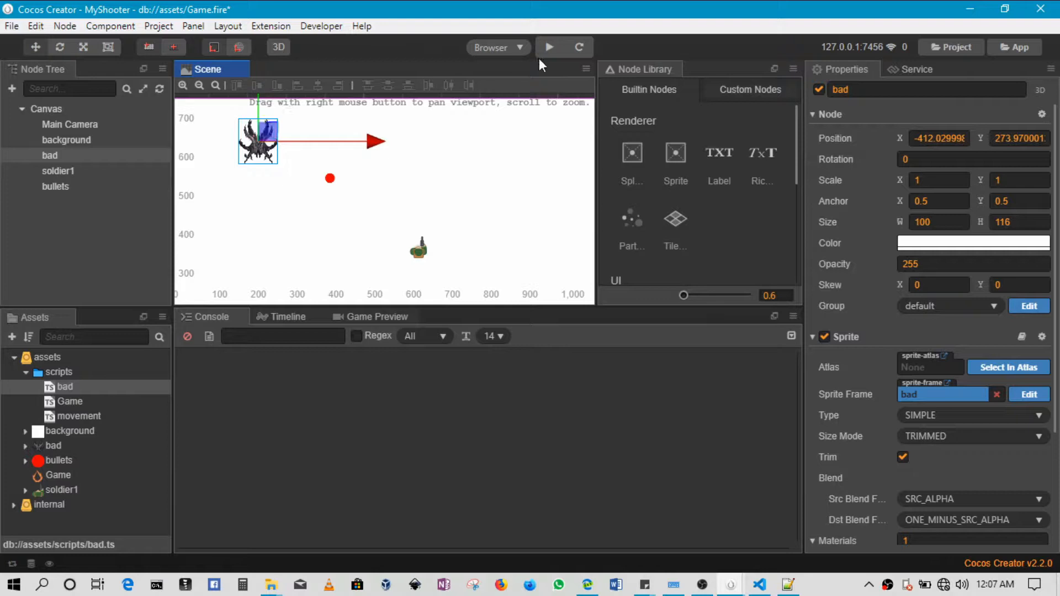
pyautogui.moveTo(257, 140); pyautogui.dragTo(343, 207)
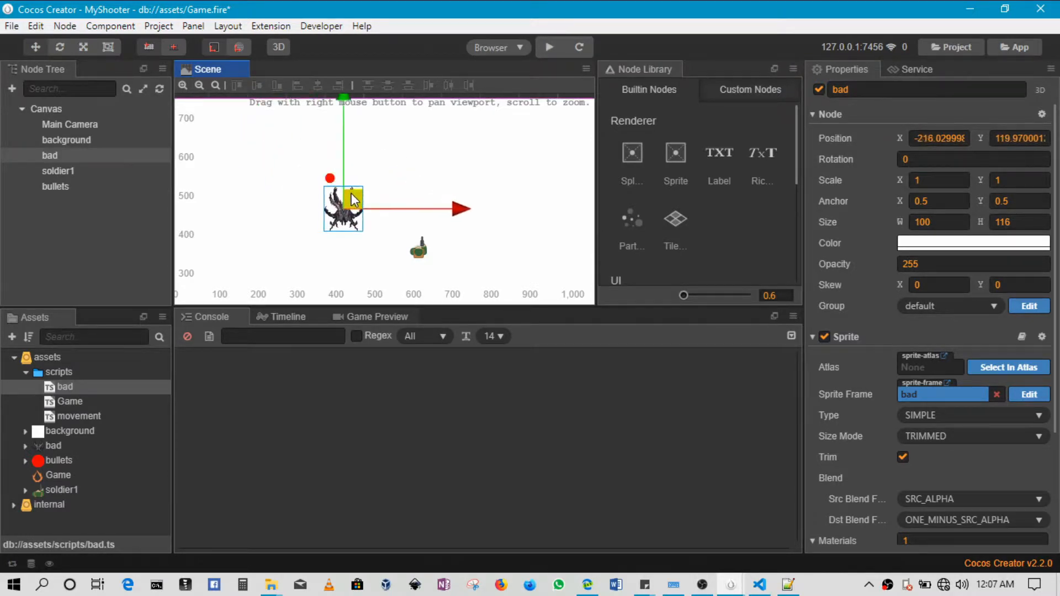
pyautogui.moveTo(344, 208); pyautogui.dragTo(364, 193)
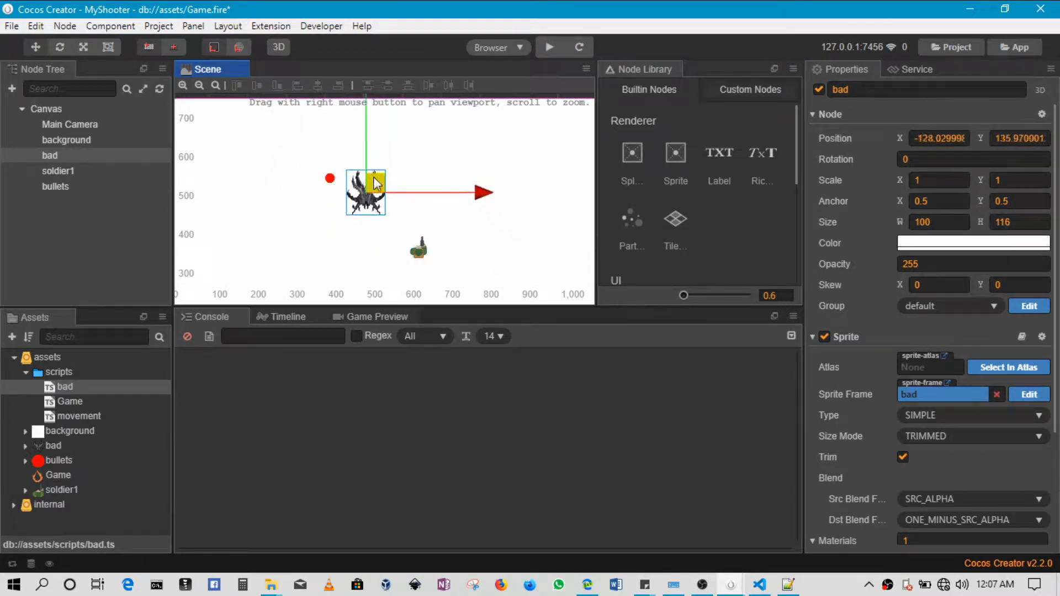
pyautogui.moveTo(365, 192); pyautogui.dragTo(401, 230)
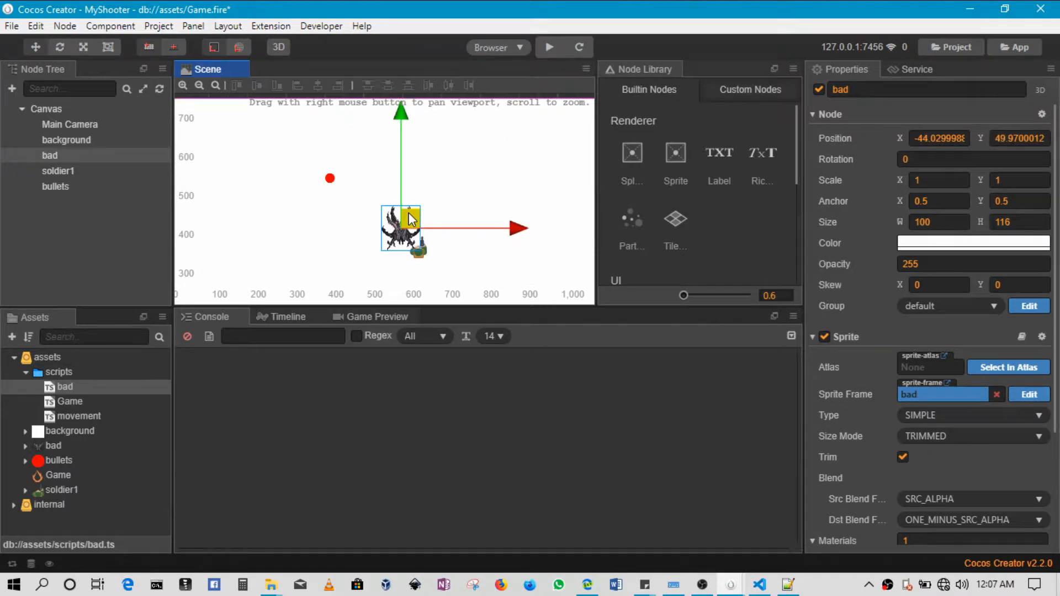
pyautogui.moveTo(403, 230); pyautogui.dragTo(380, 217)
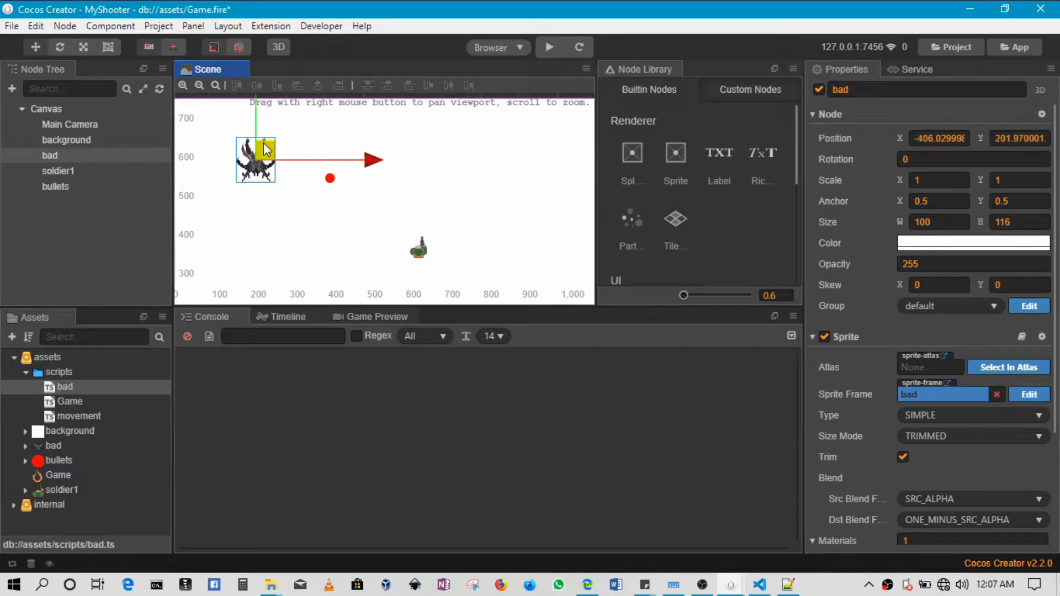
# Move the red bullets node near the bad enemy, then select bad and soldier1
pyautogui.click(55, 186)
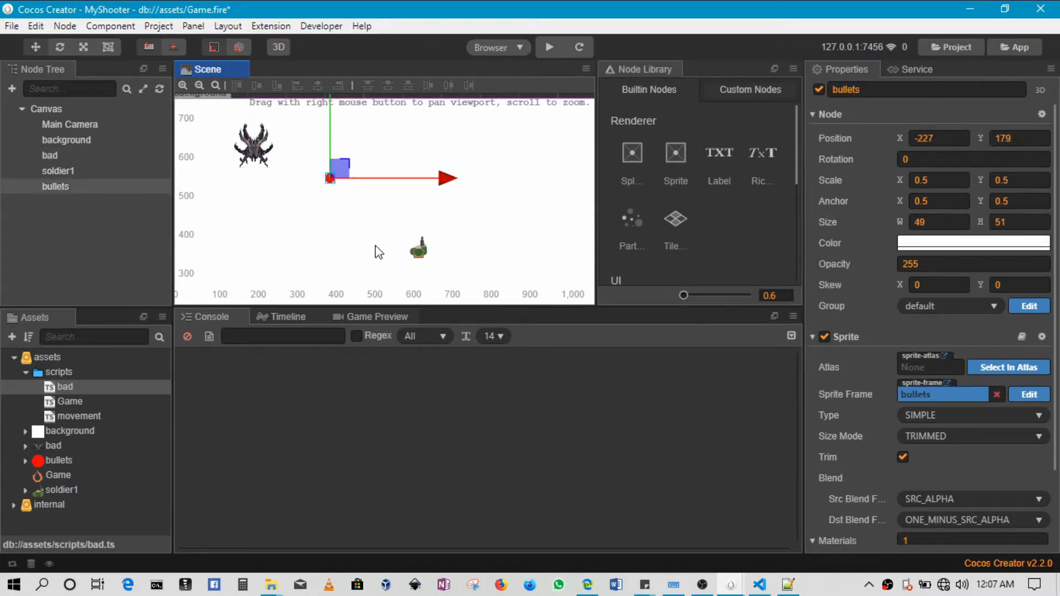
pyautogui.click(58, 171)
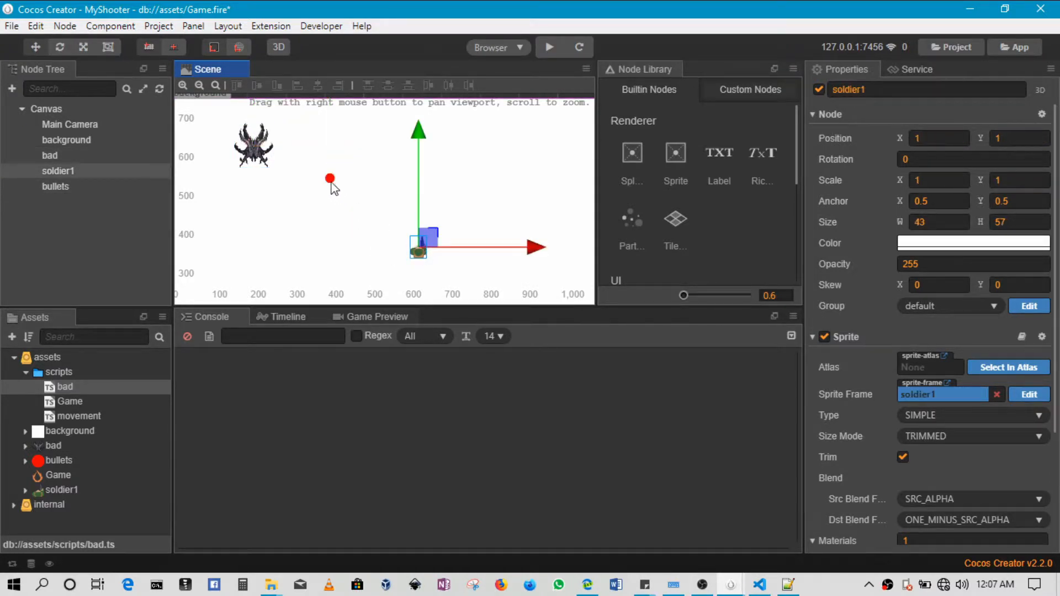
pyautogui.click(55, 186)
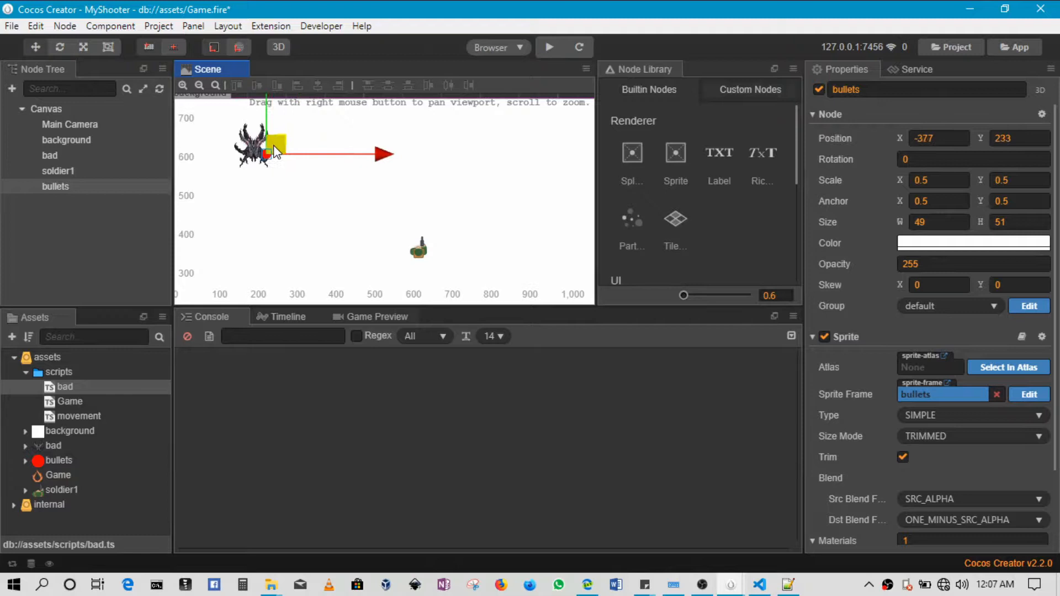
pyautogui.moveTo(277, 142); pyautogui.dragTo(298, 166)
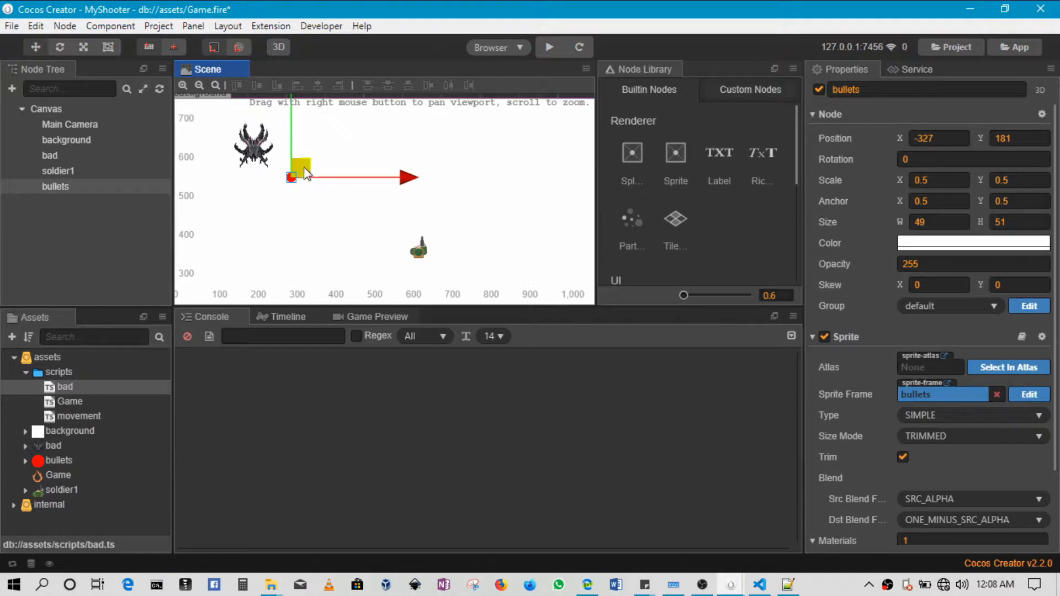
pyautogui.moveTo(303, 171); pyautogui.dragTo(291, 181)
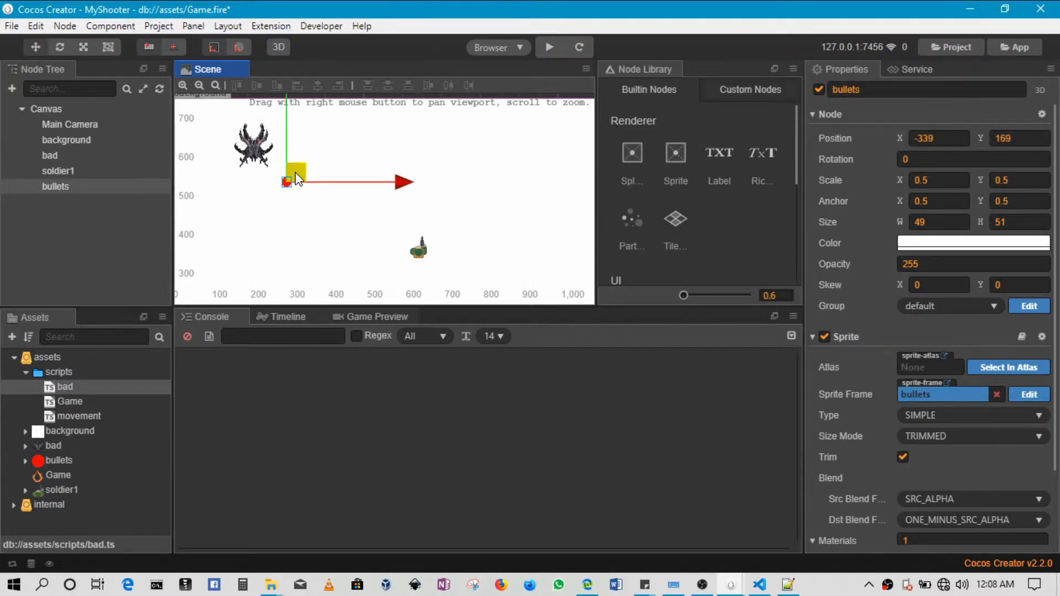
pyautogui.moveTo(286, 181); pyautogui.dragTo(316, 184)
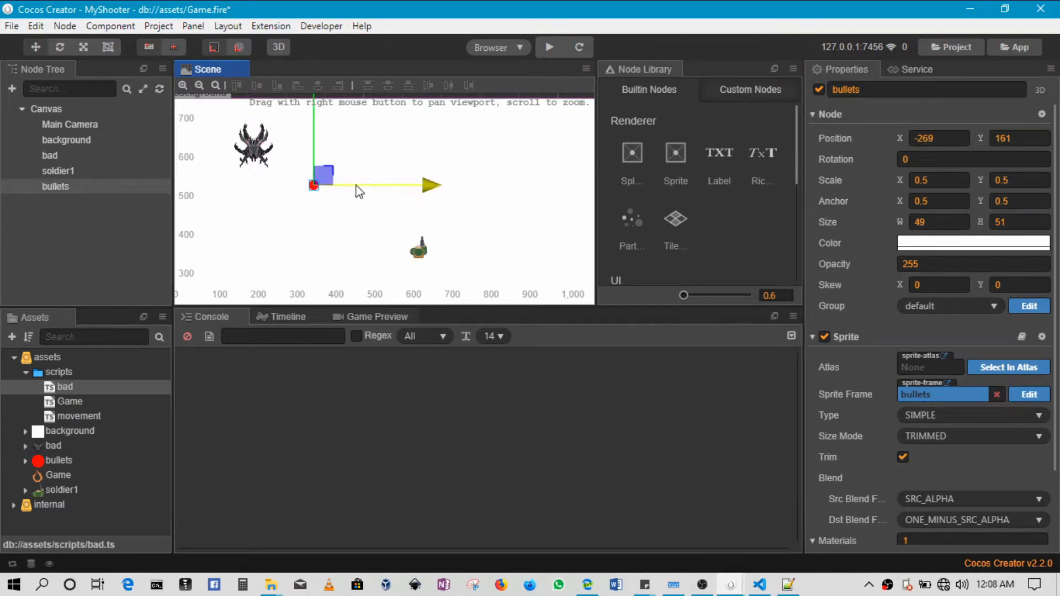
pyautogui.click(49, 155)
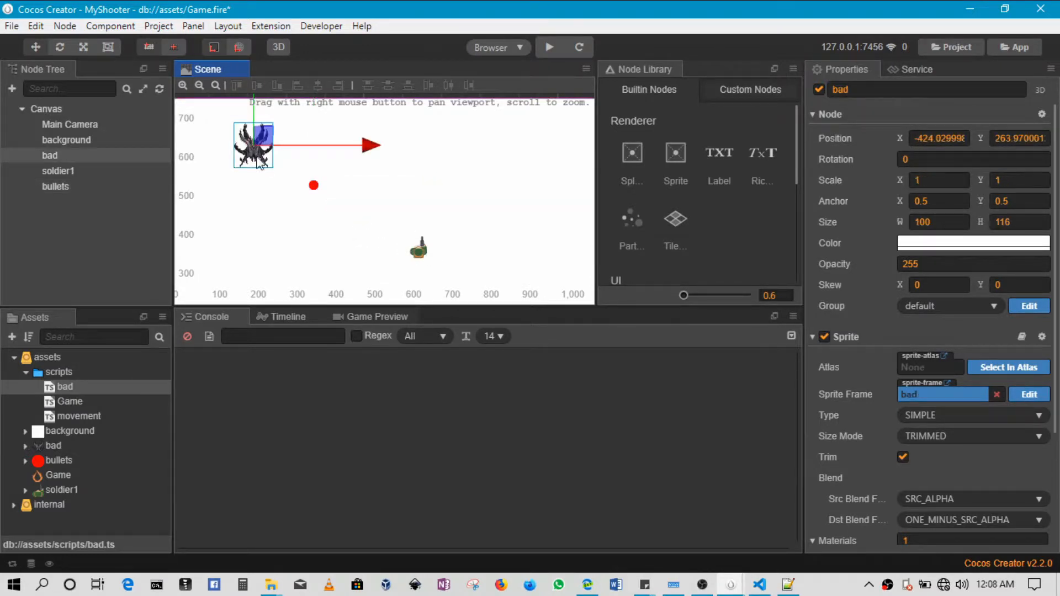
pyautogui.click(58, 170)
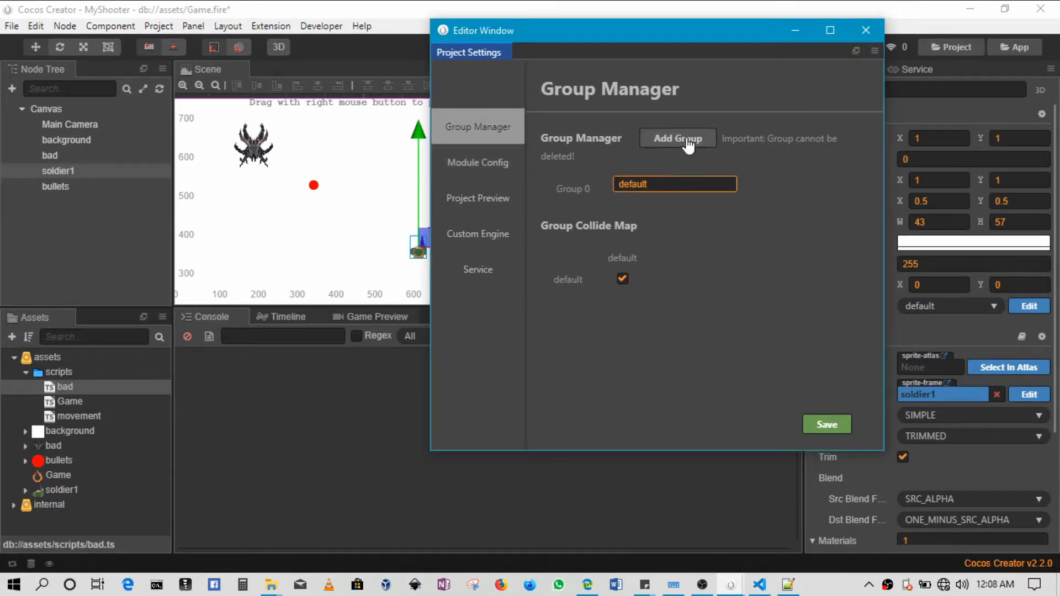
# Add three new groups, naming them bad, bullet and player
pyautogui.click(677, 138)
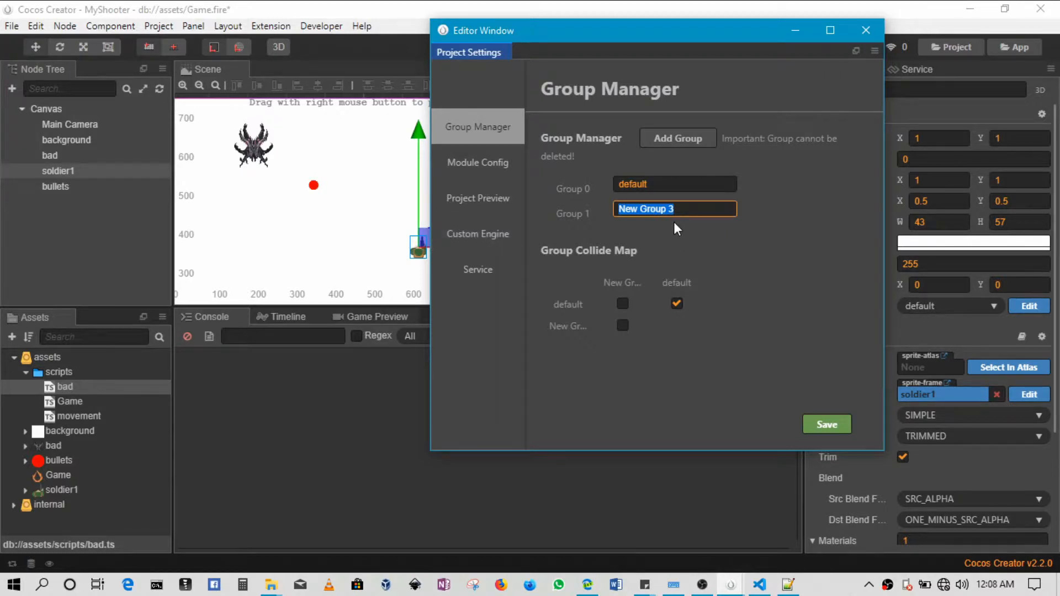
pyautogui.write('bad')
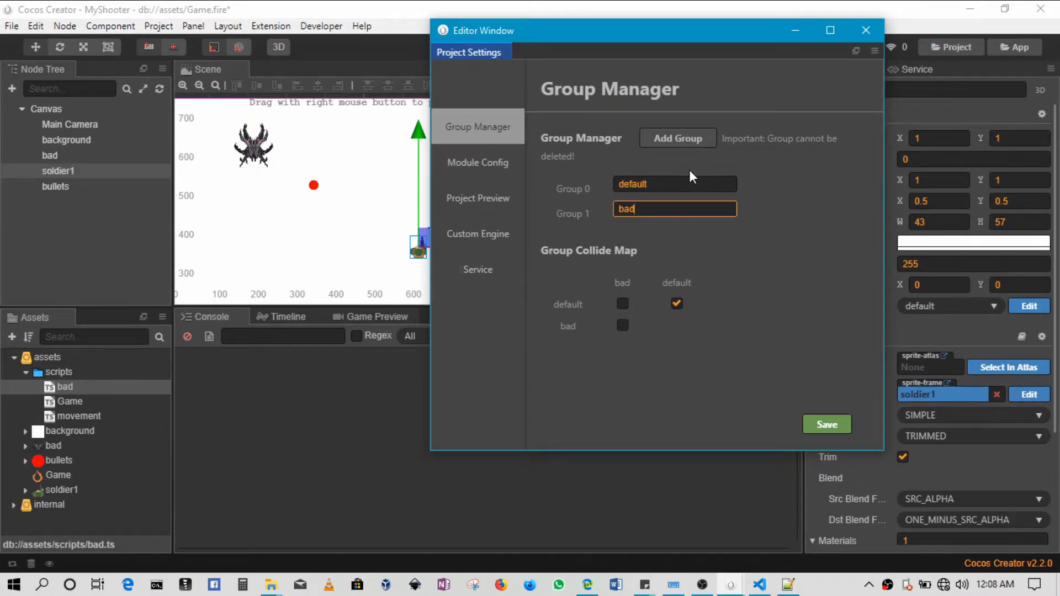
pyautogui.click(677, 138)
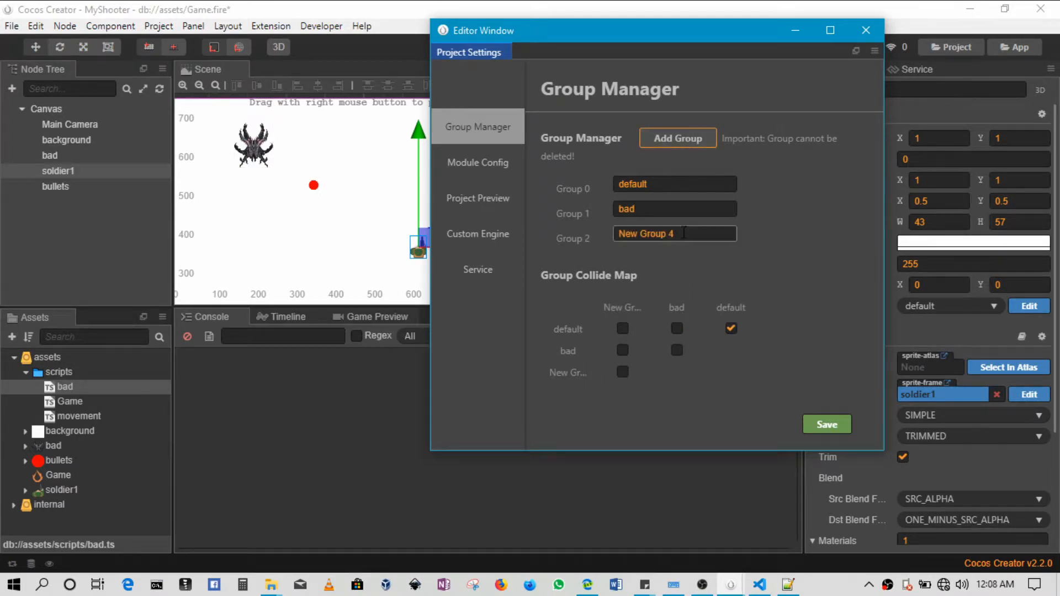
pyautogui.write('b')
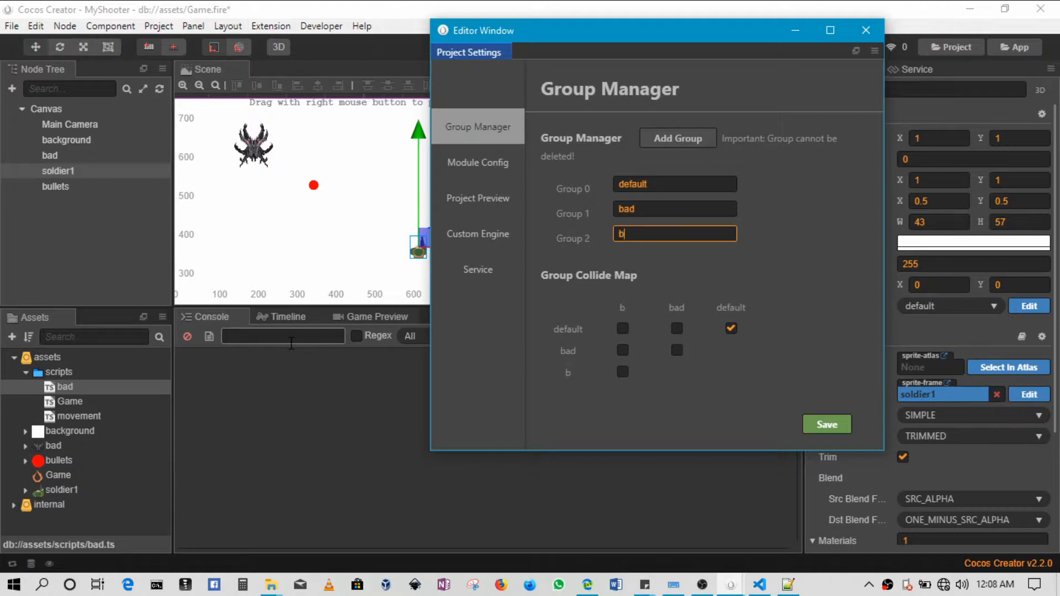
pyautogui.write('ullet')
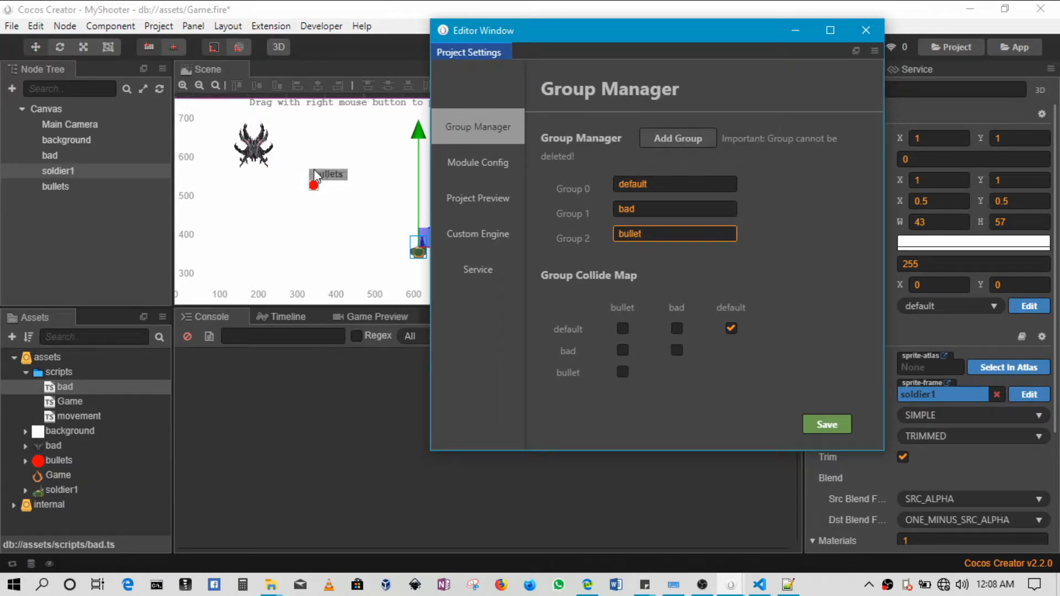
pyautogui.click(678, 139)
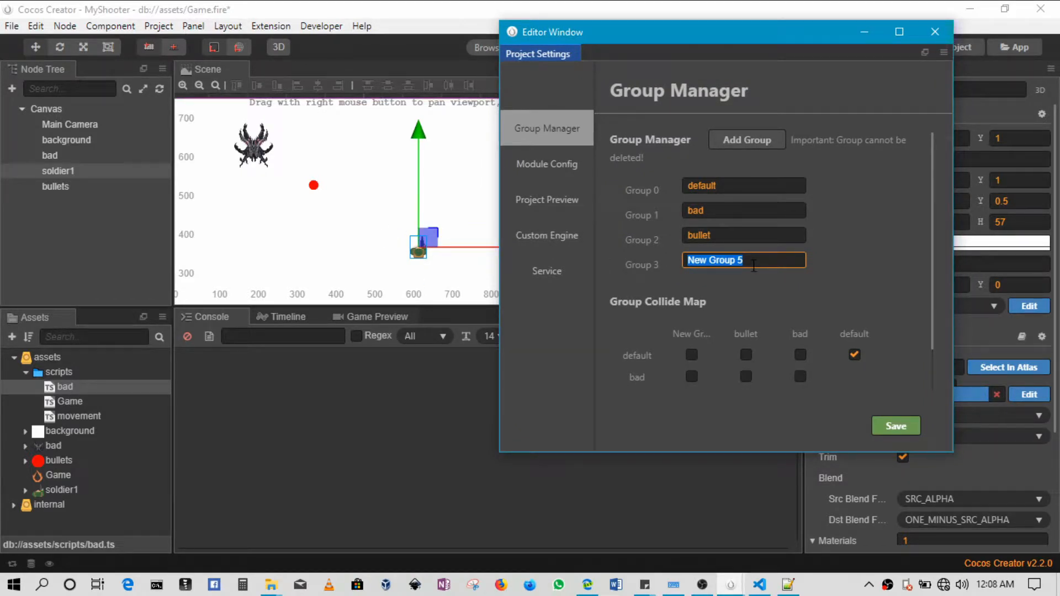
pyautogui.write('player')
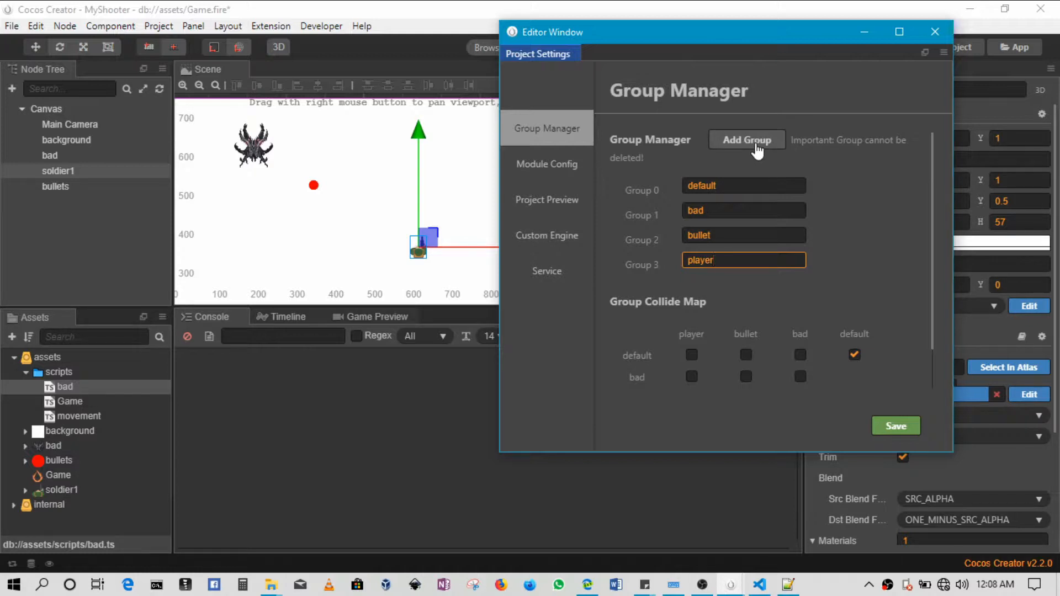
pyautogui.moveTo(925, 249)
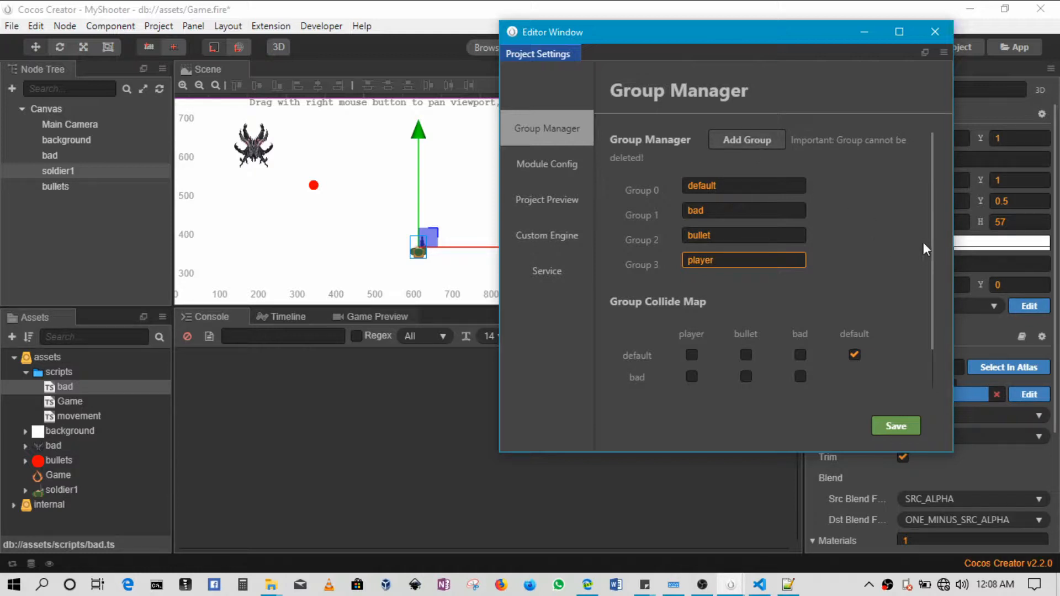
# Tick bad–bullet and bad–player in the Group Collide Map, save, and close settings
pyautogui.scroll(-3)
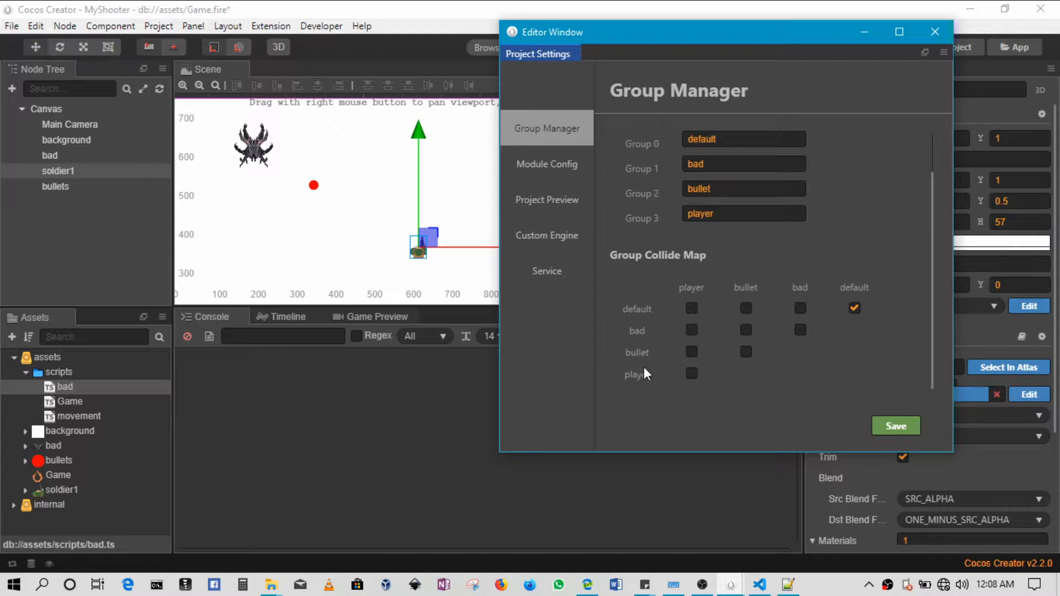
pyautogui.moveTo(636, 331)
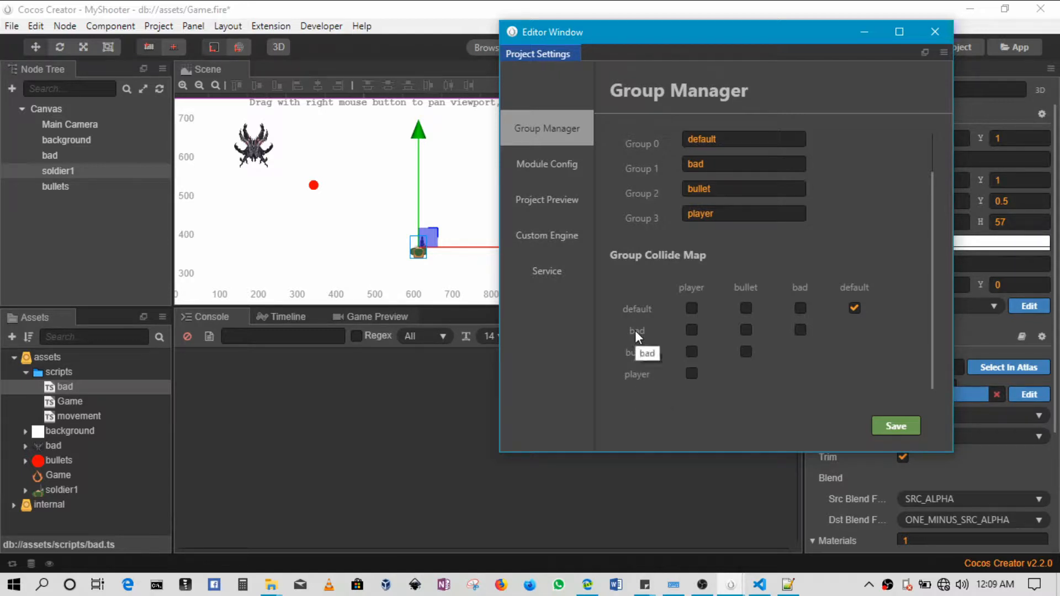
pyautogui.moveTo(845, 314)
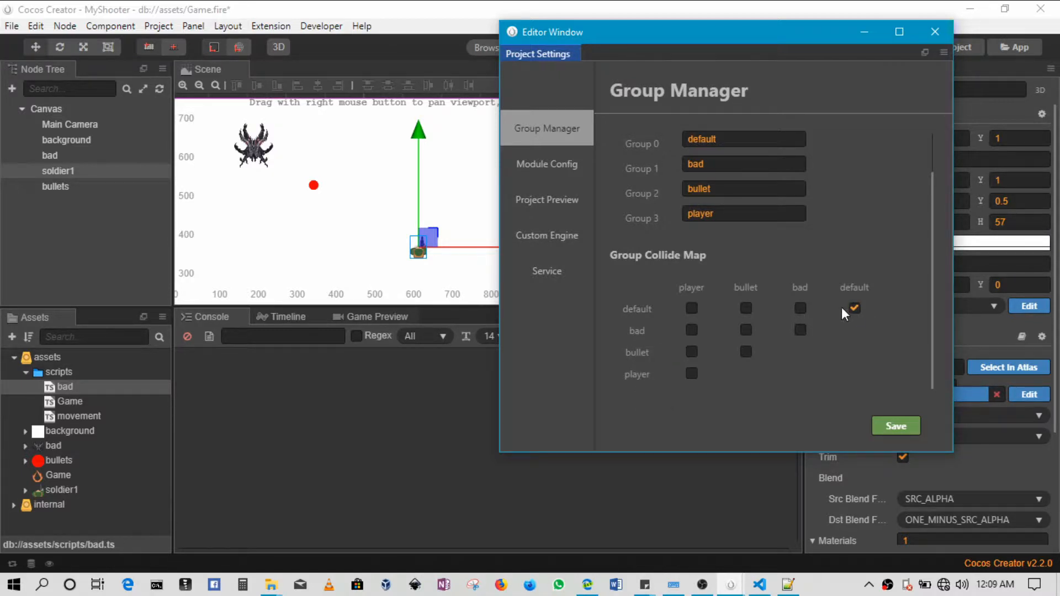
pyautogui.click(854, 308)
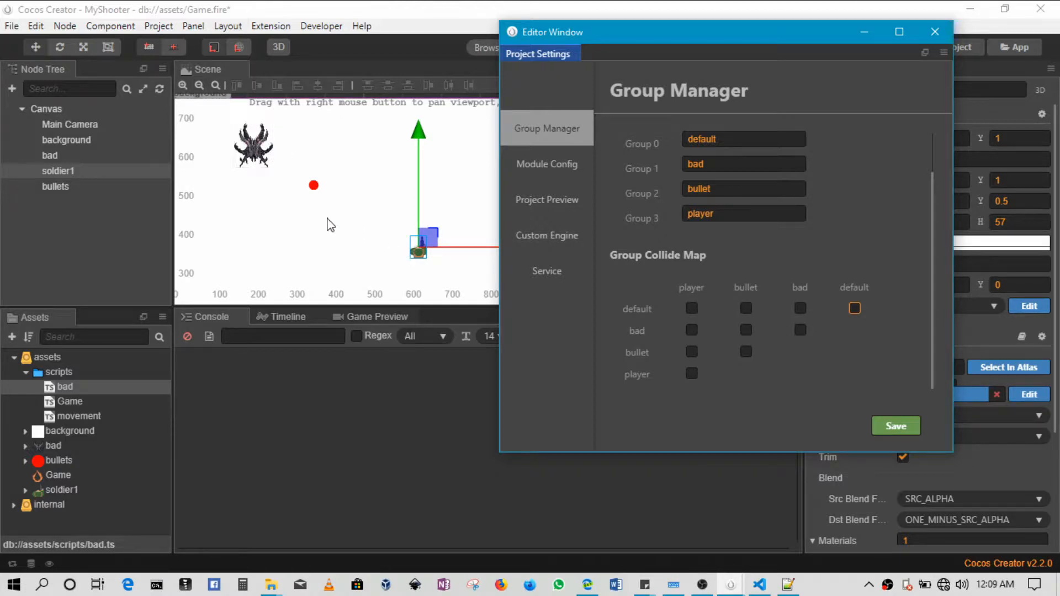
pyautogui.moveTo(659, 399)
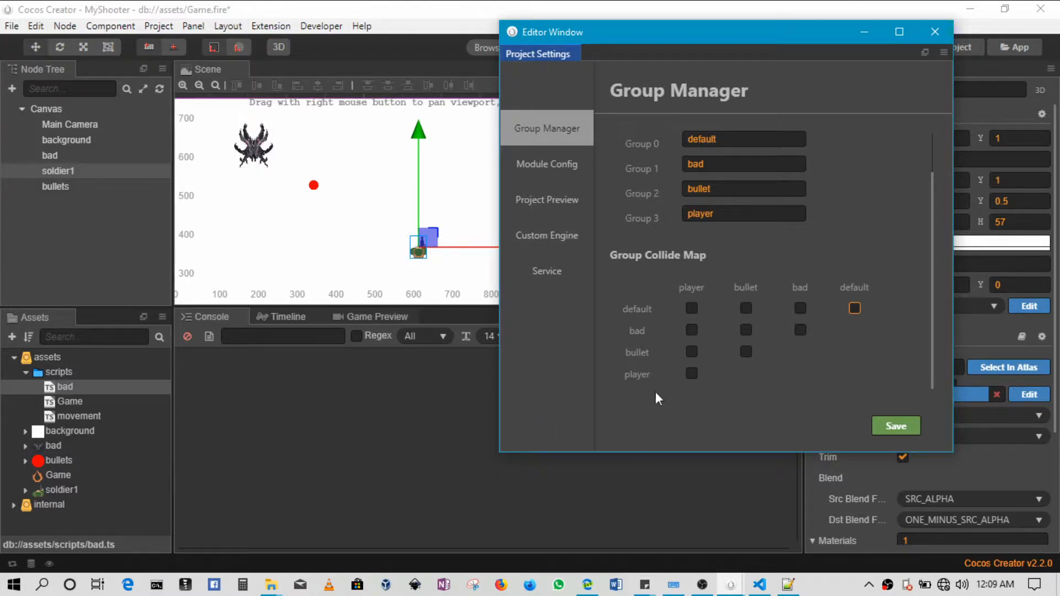
pyautogui.moveTo(720, 362)
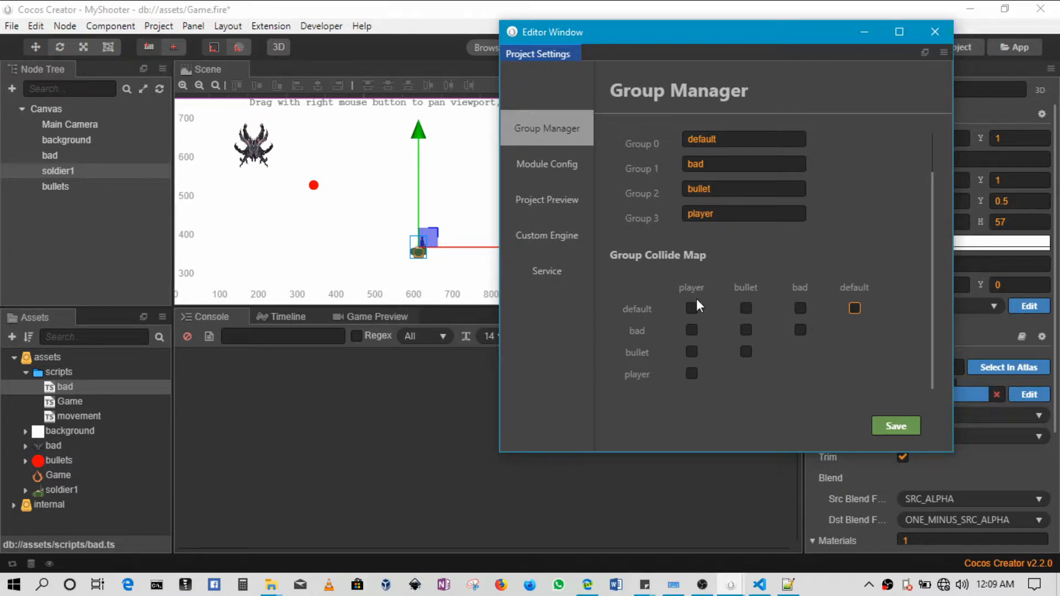
pyautogui.moveTo(740, 334)
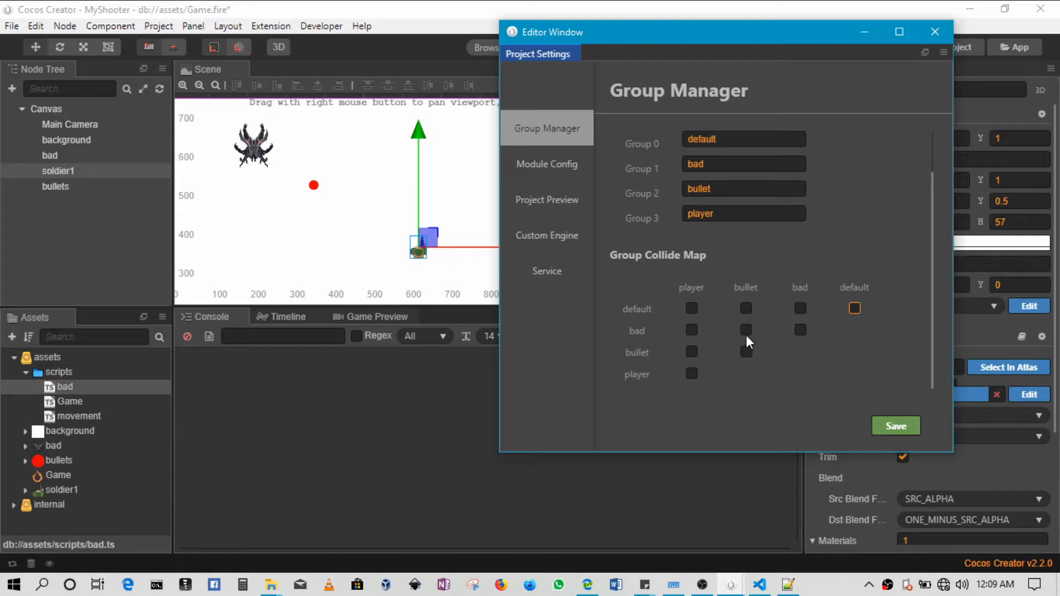
pyautogui.click(746, 330)
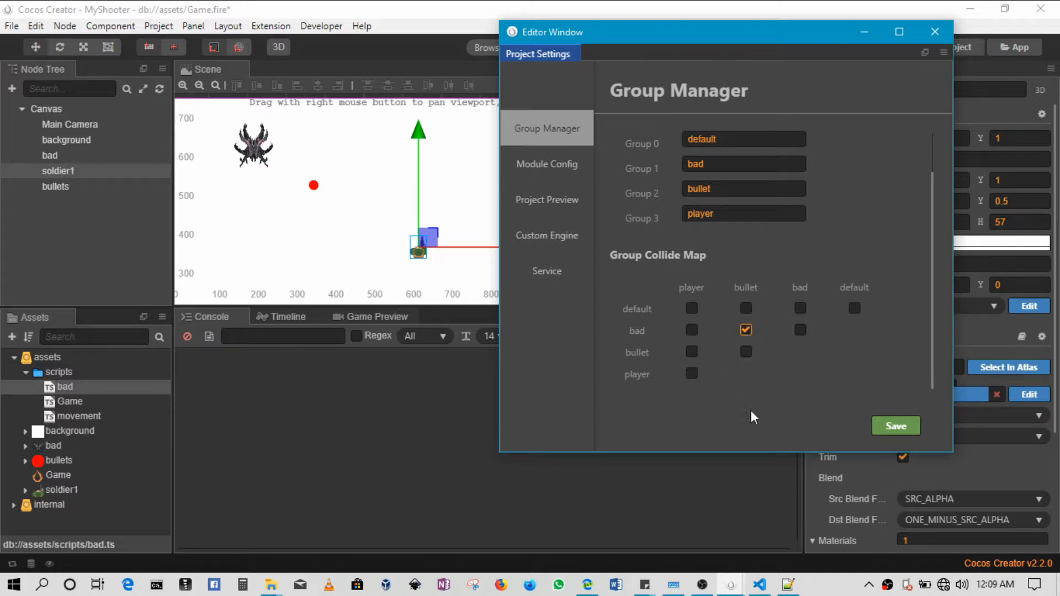
pyautogui.moveTo(636, 339)
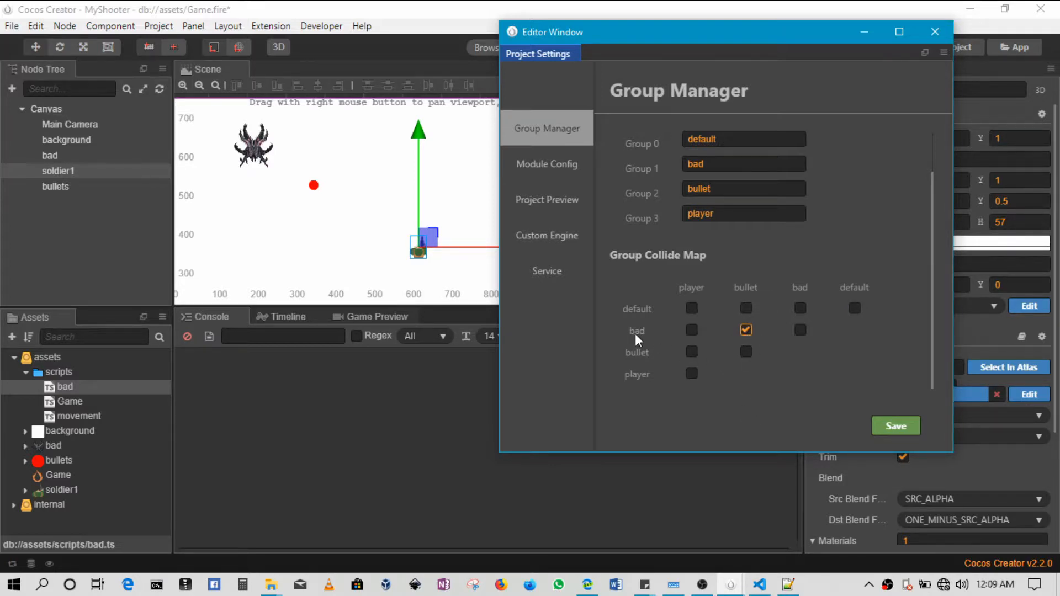
pyautogui.click(746, 331)
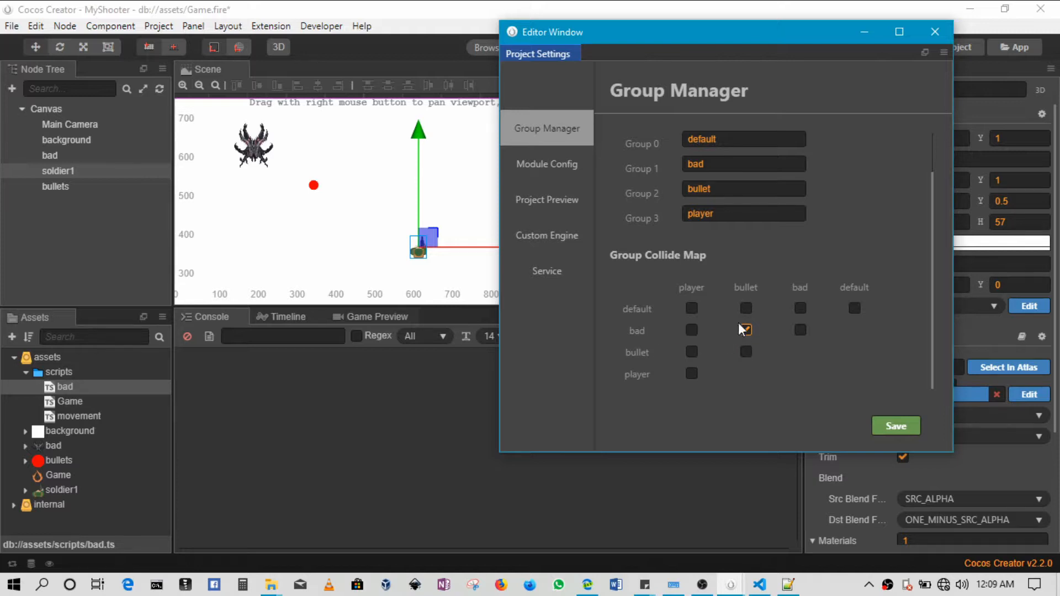
pyautogui.click(746, 330)
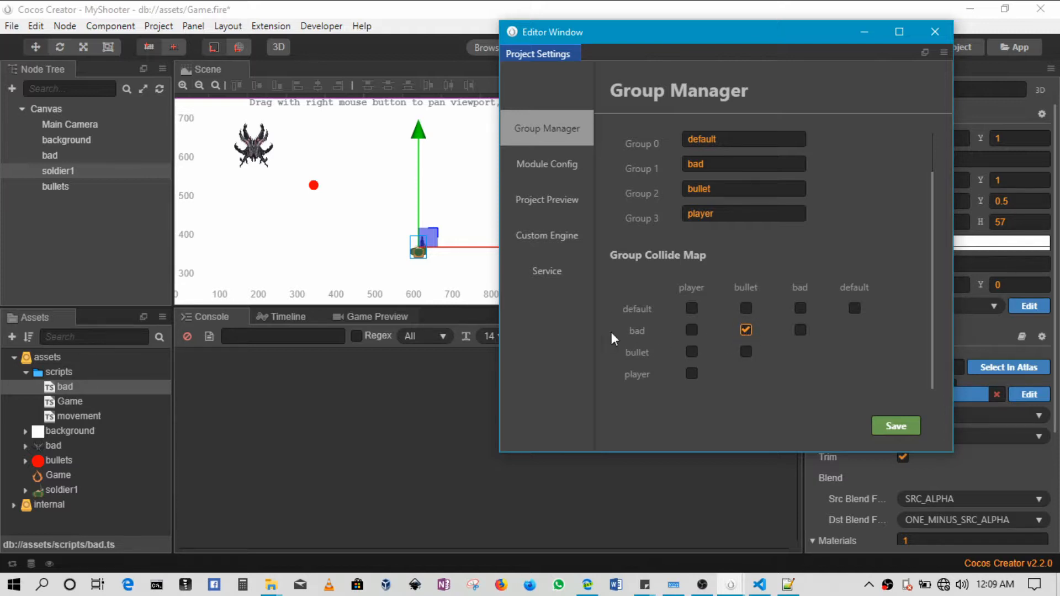
pyautogui.moveTo(679, 333)
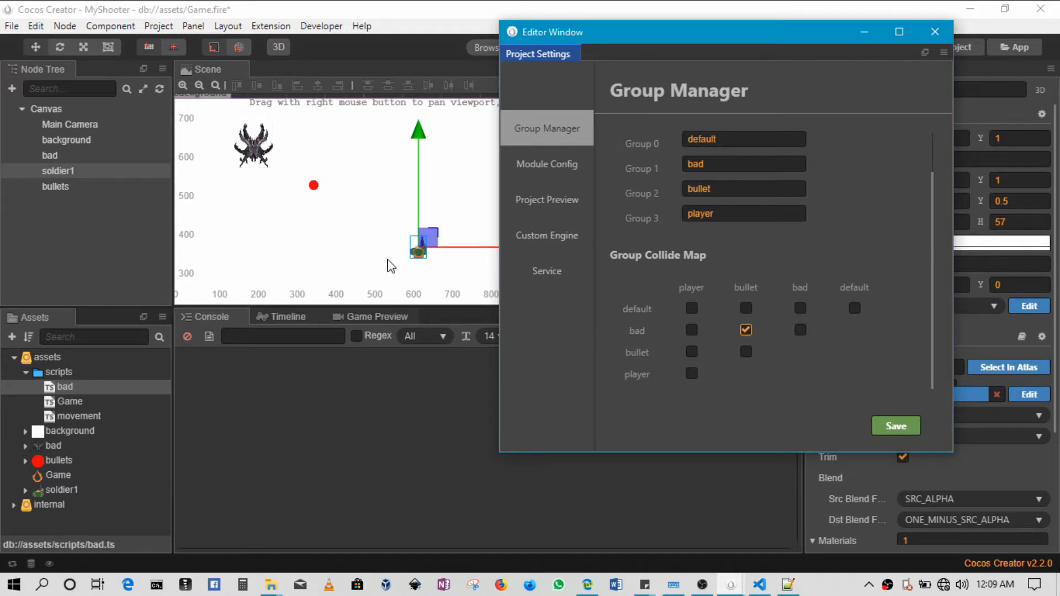
pyautogui.moveTo(689, 348)
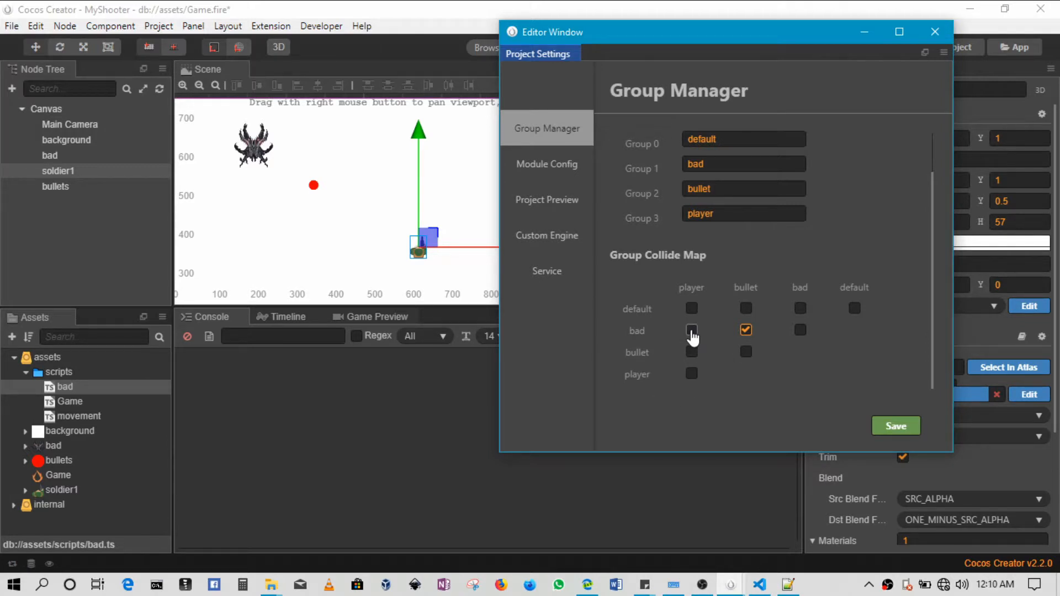
pyautogui.click(692, 330)
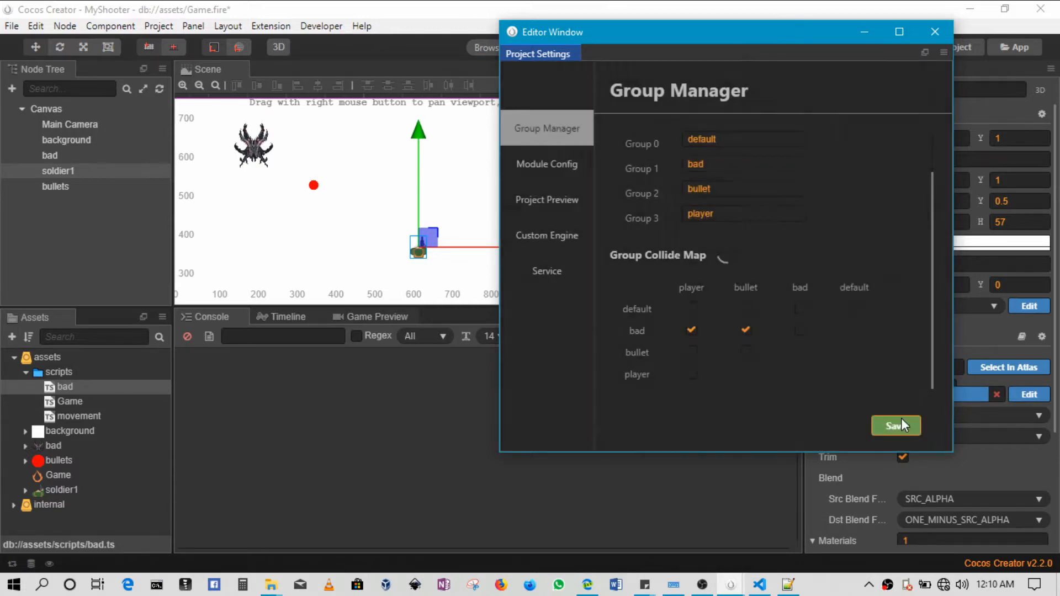
pyautogui.click(896, 425)
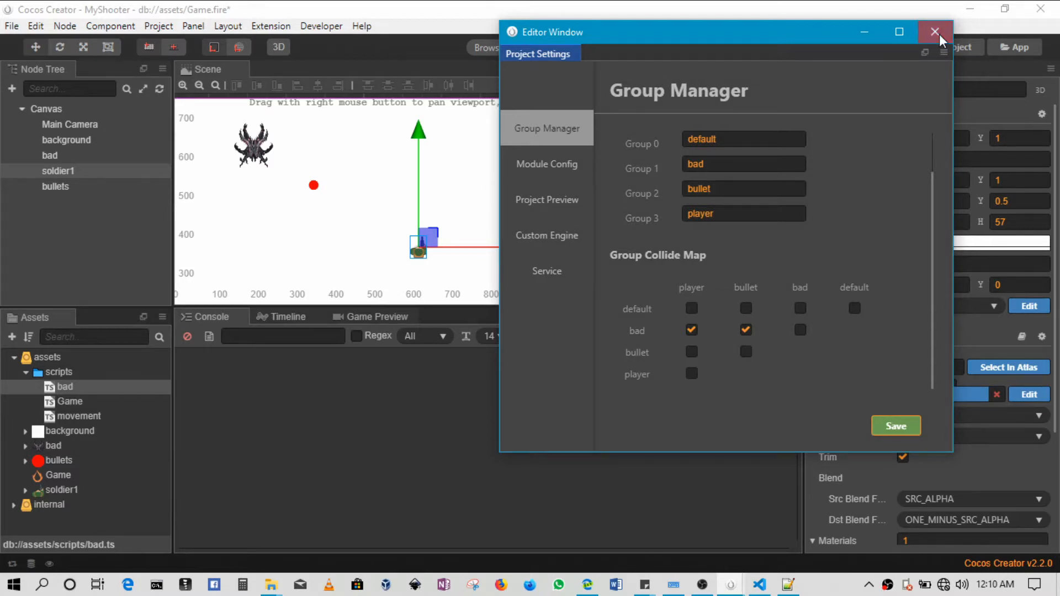
pyautogui.click(936, 32)
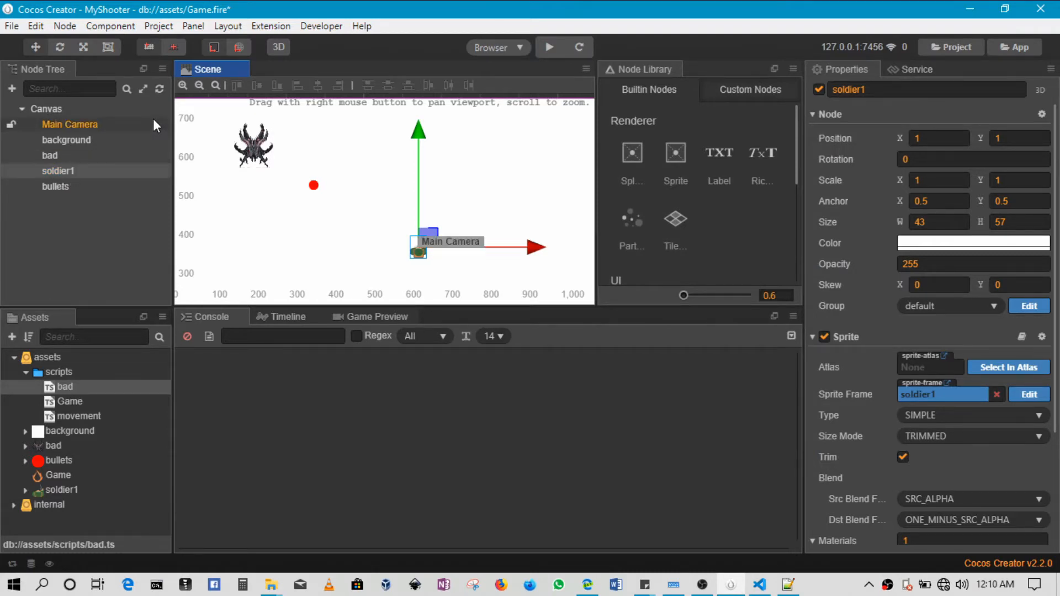
# Set the bad node's group to bad and the bullets node's group to bullet
pyautogui.click(56, 186)
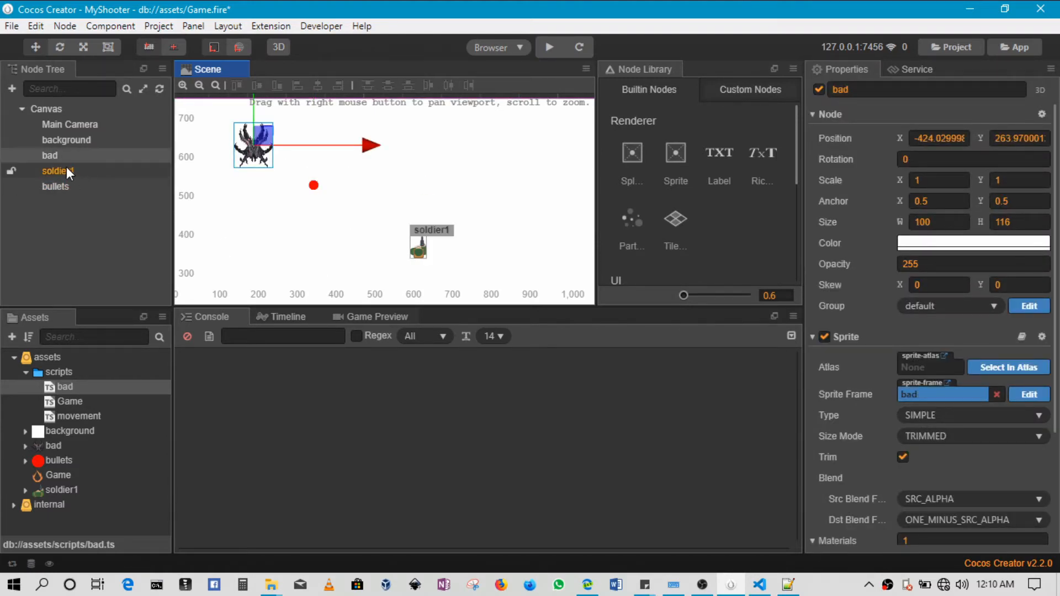
pyautogui.click(49, 156)
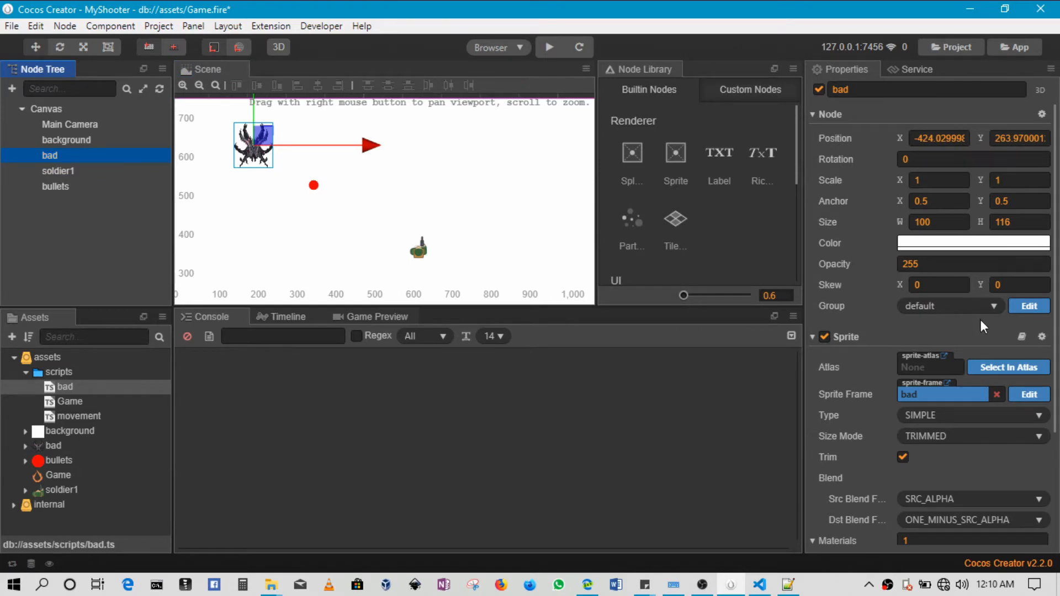
pyautogui.click(949, 306)
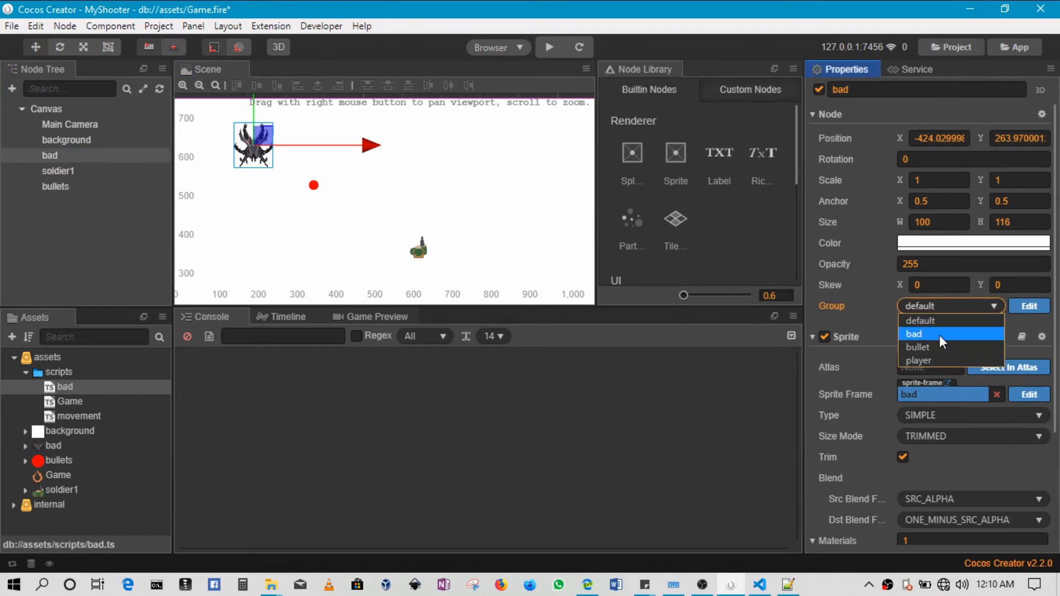
pyautogui.click(913, 334)
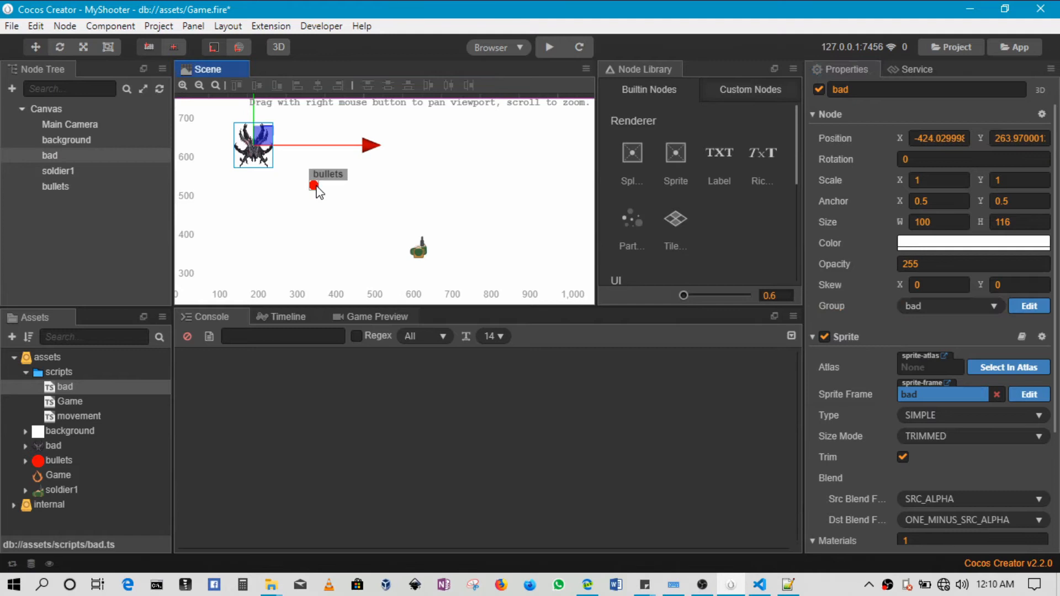
pyautogui.click(947, 305)
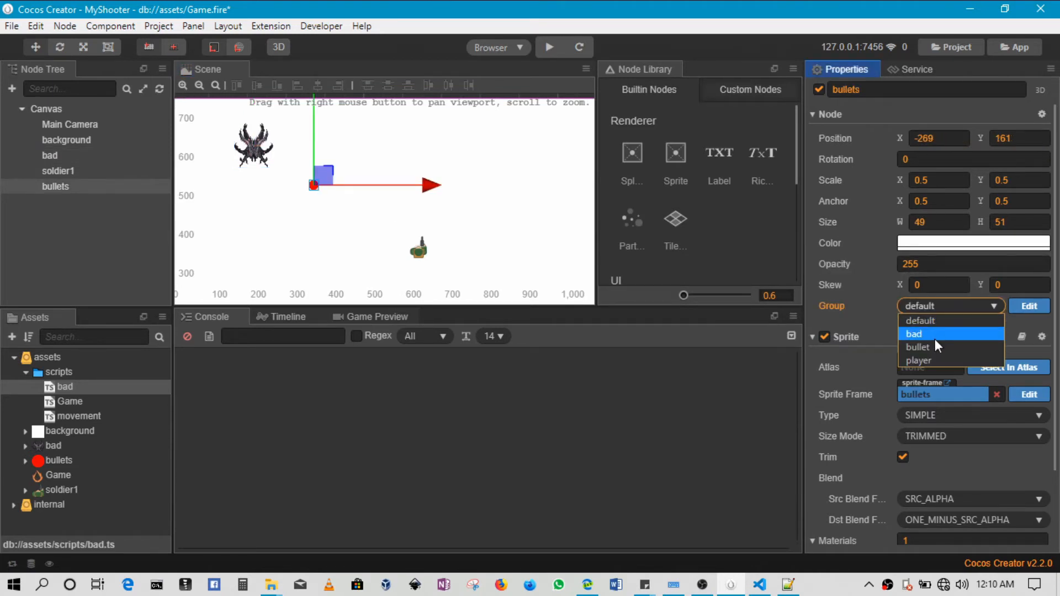
pyautogui.click(918, 347)
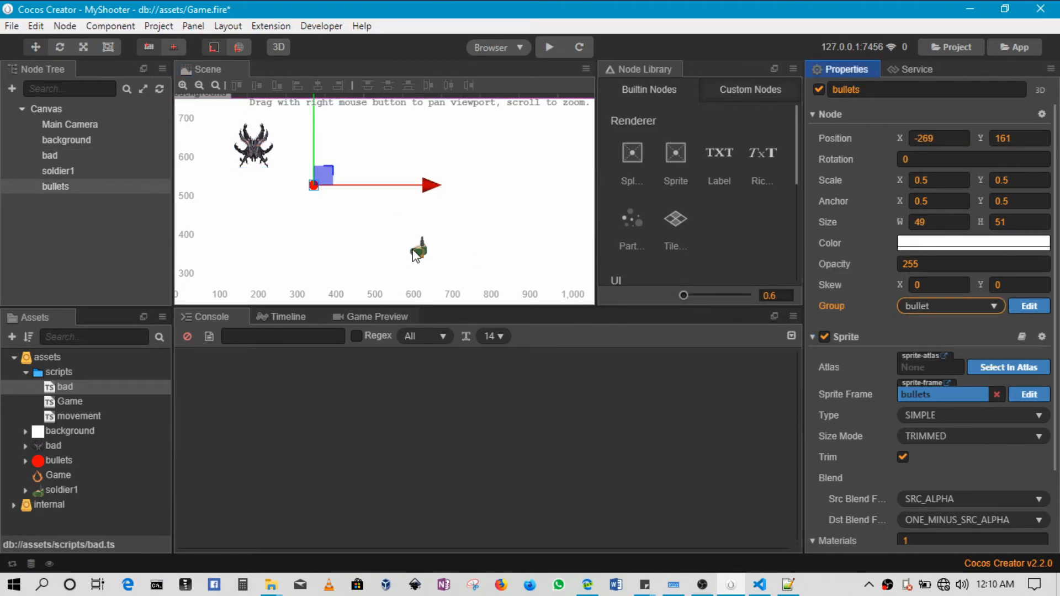
# Assign the soldier1 node to the player group
pyautogui.click(67, 140)
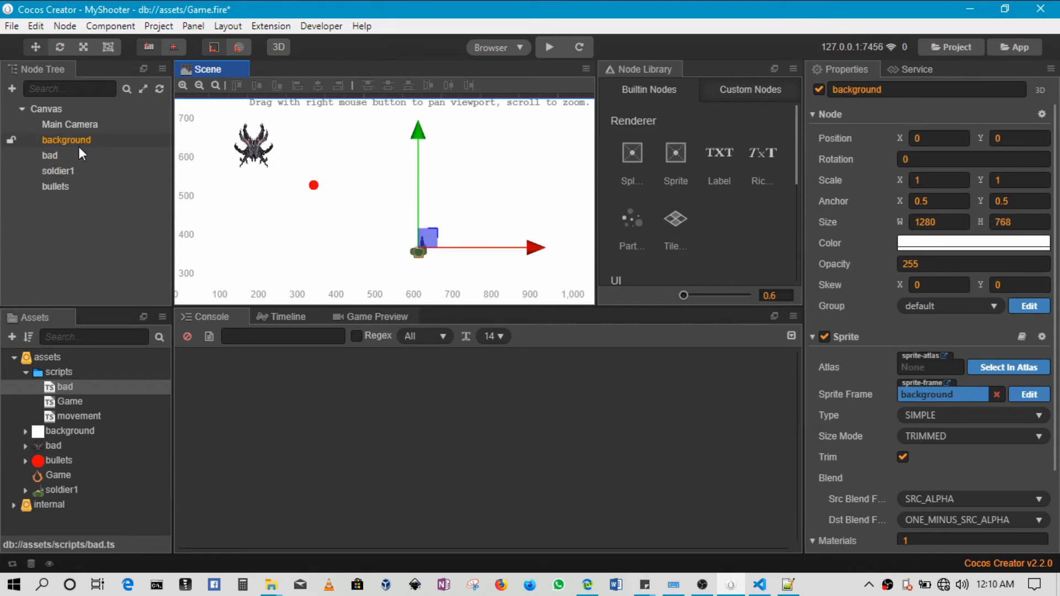
pyautogui.click(58, 170)
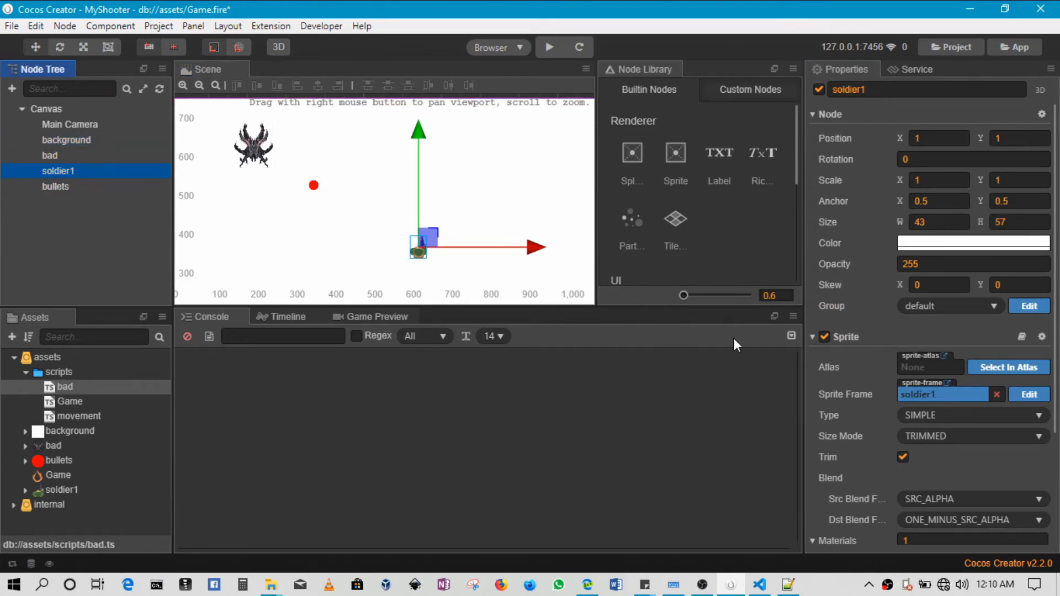
pyautogui.click(949, 305)
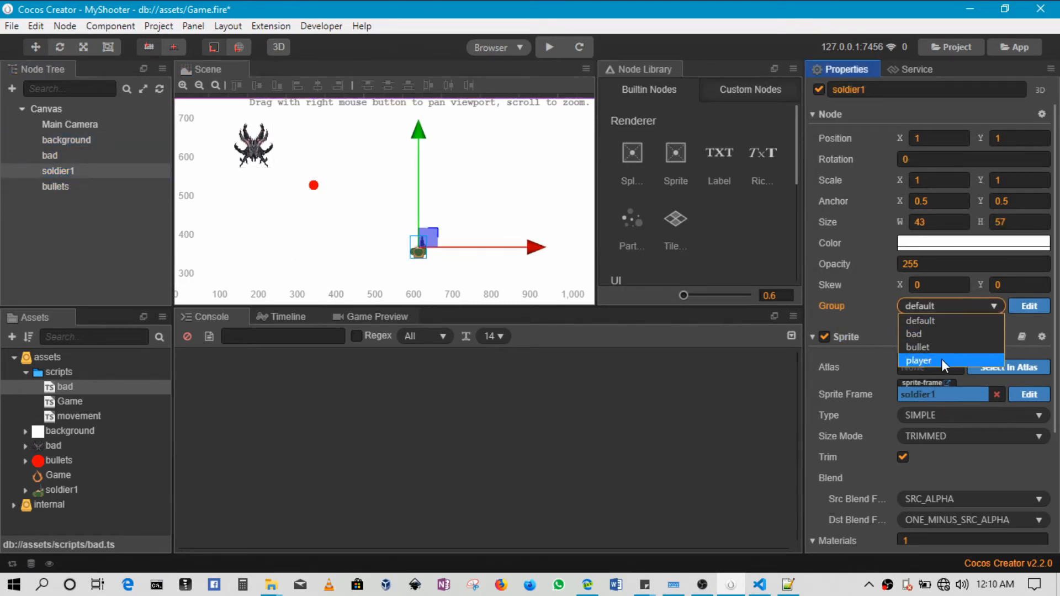
pyautogui.click(918, 360)
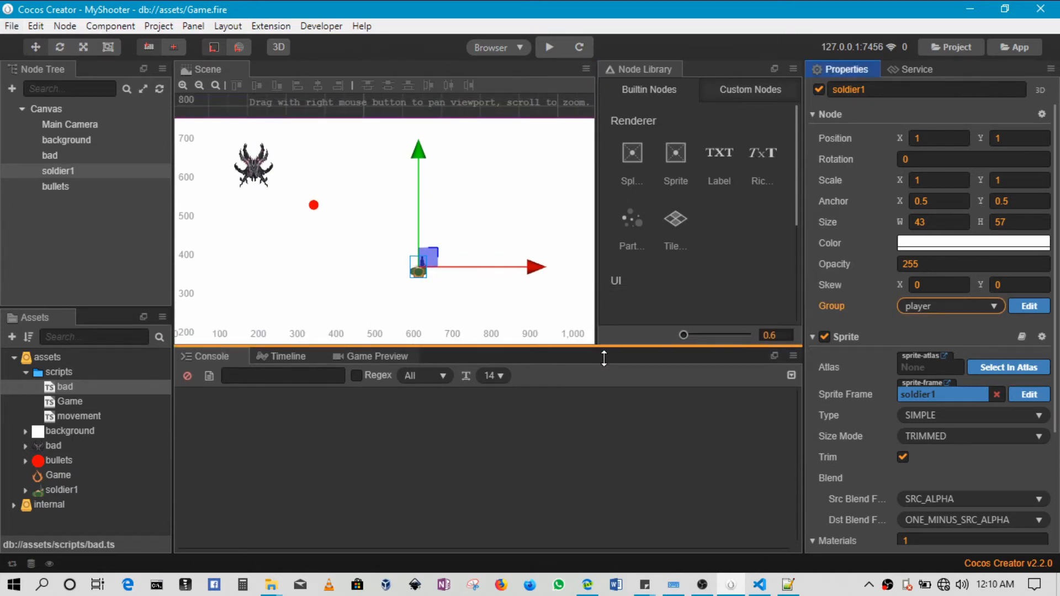
# Click in the editor near the top of the Scene panel
pyautogui.click(199, 85)
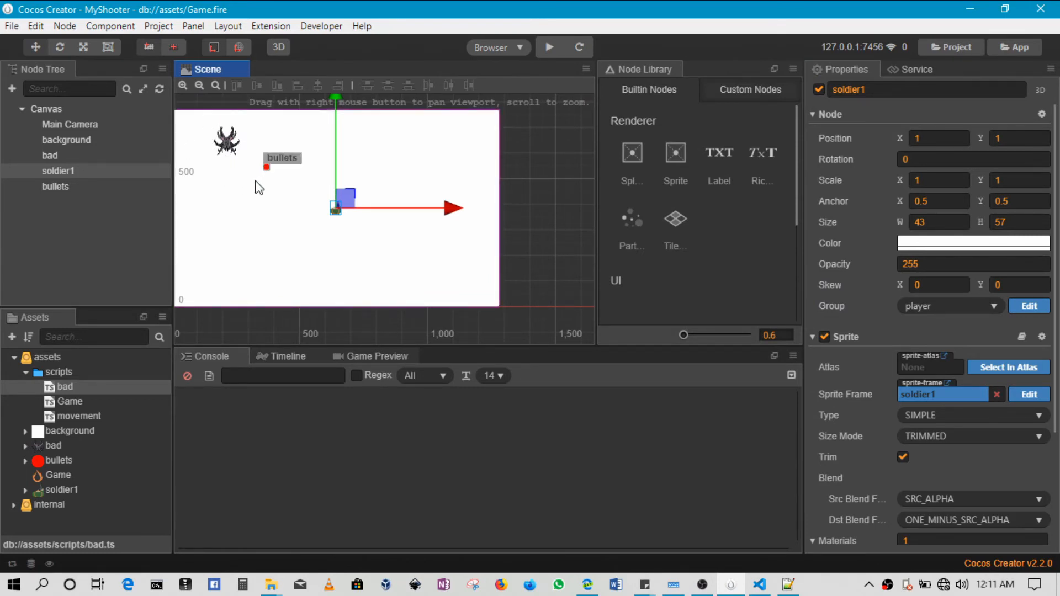
pyautogui.moveTo(245, 164)
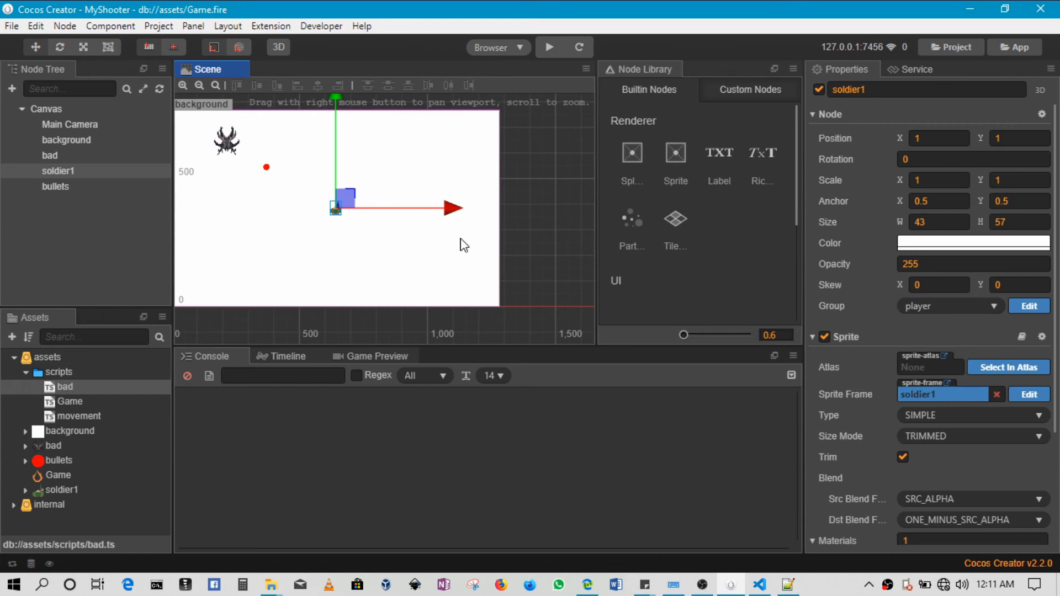
pyautogui.moveTo(606, 298)
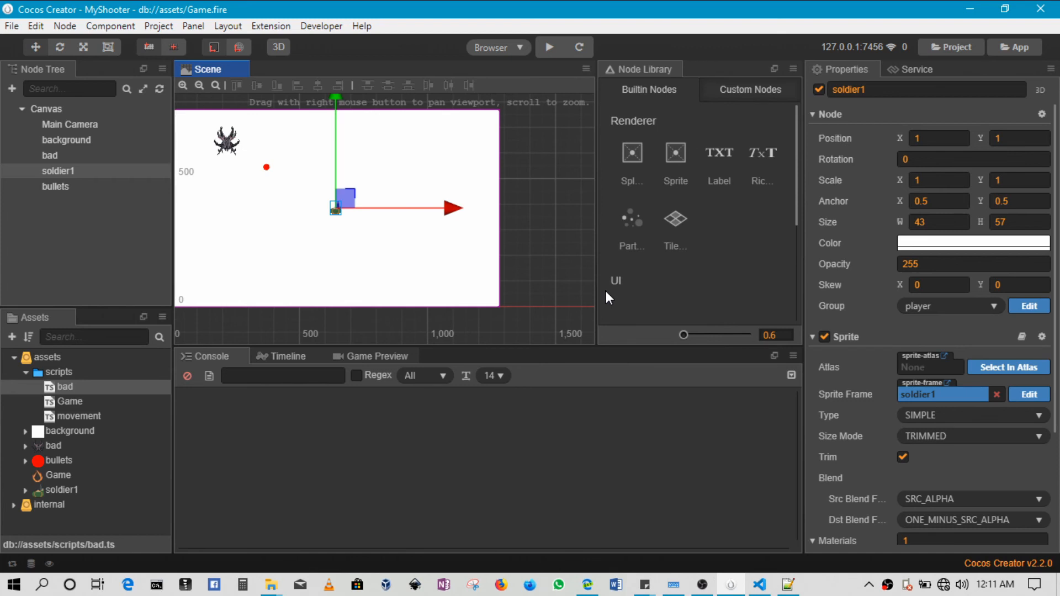
pyautogui.moveTo(659, 394)
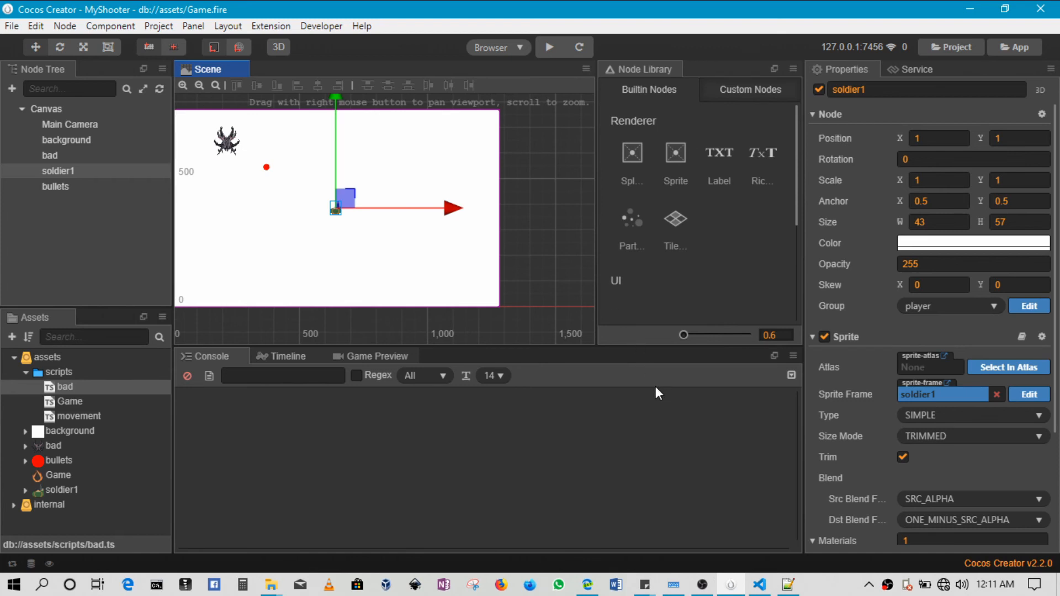